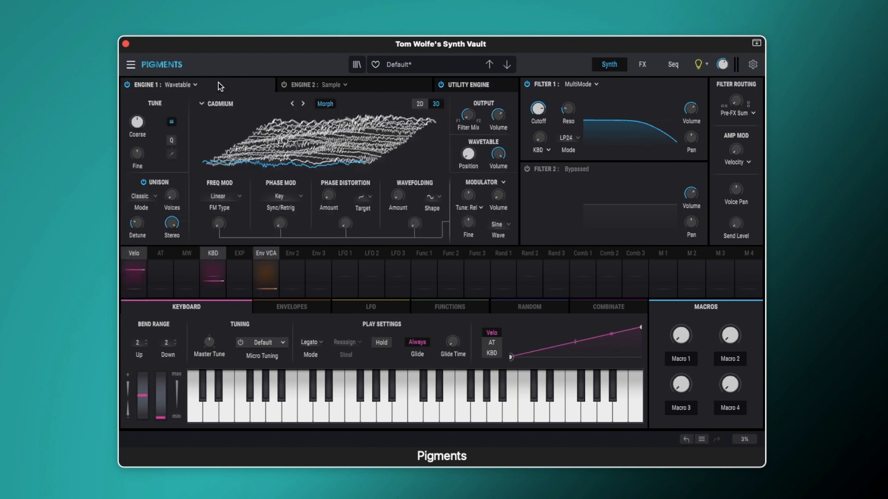
mouse_move(537, 109)
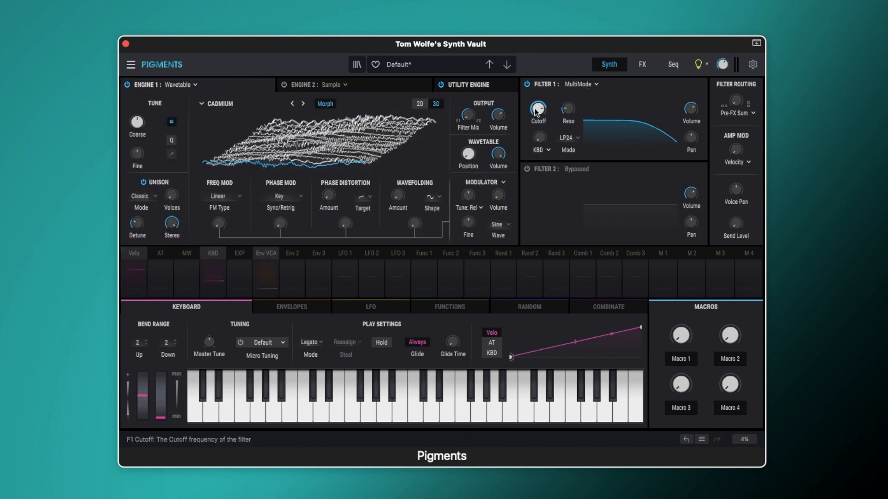
Set Filter 1's cutoff frequency to about 4976 Hz
drag(536, 108, 537, 105)
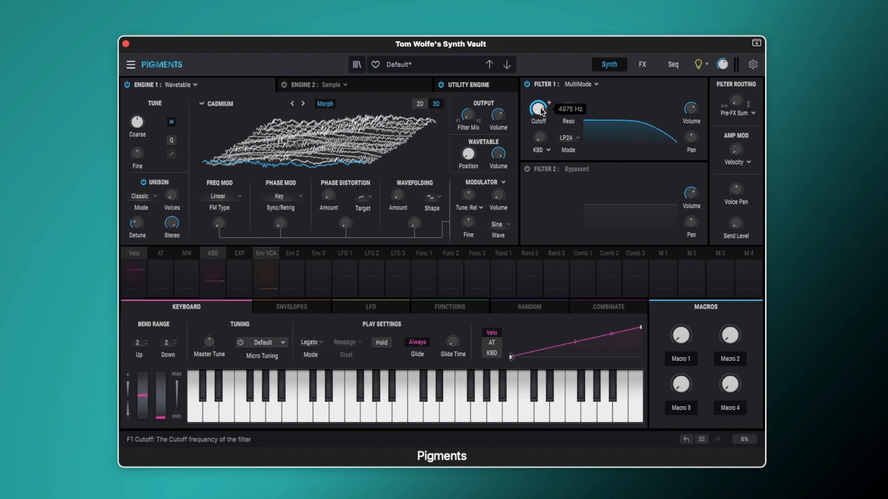
Load the Distortion effect into the FX A first insert slot
click(642, 64)
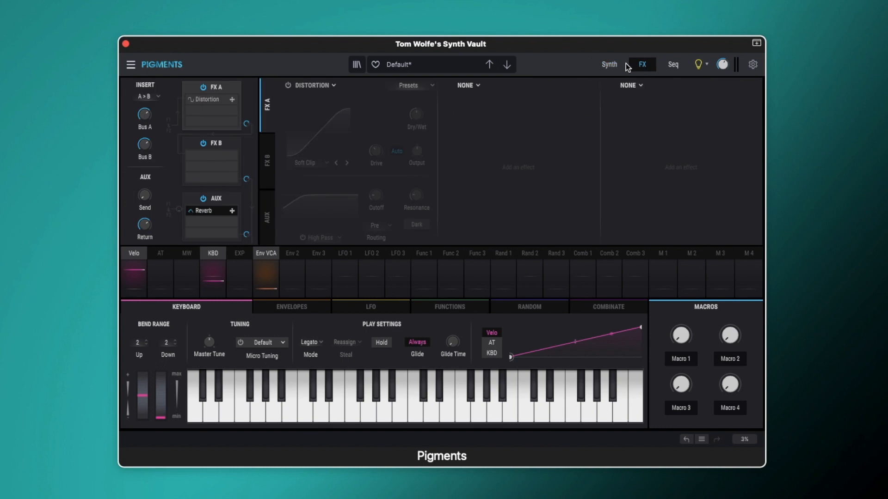
click(315, 86)
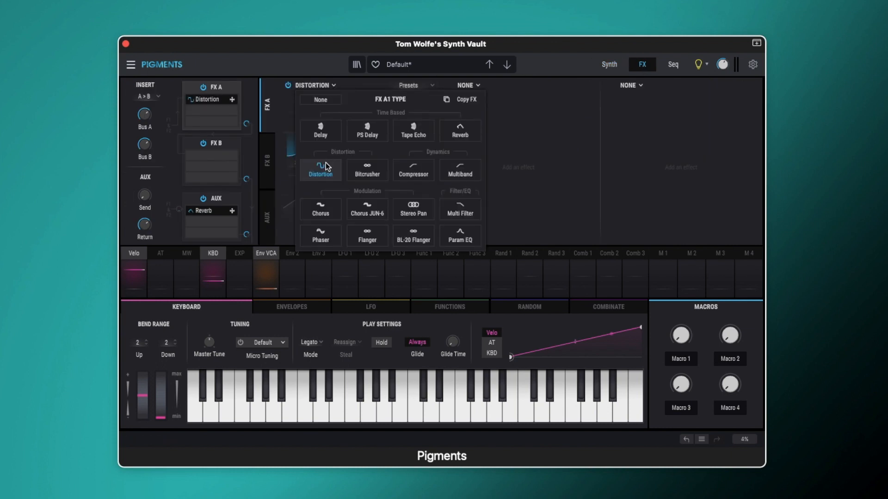
click(320, 170)
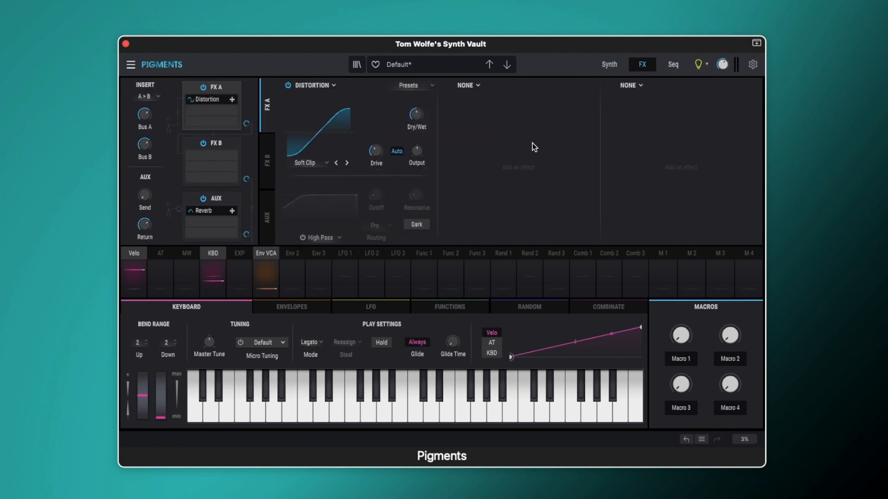
mouse_move(477, 133)
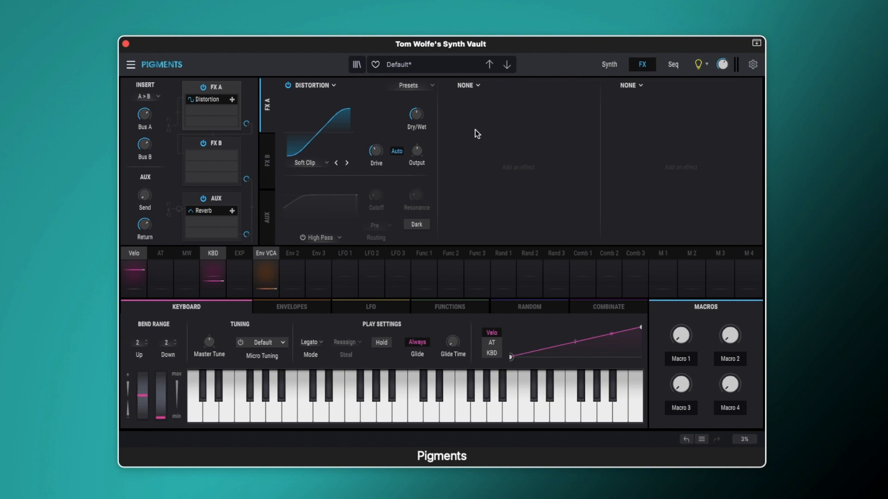
mouse_move(345, 133)
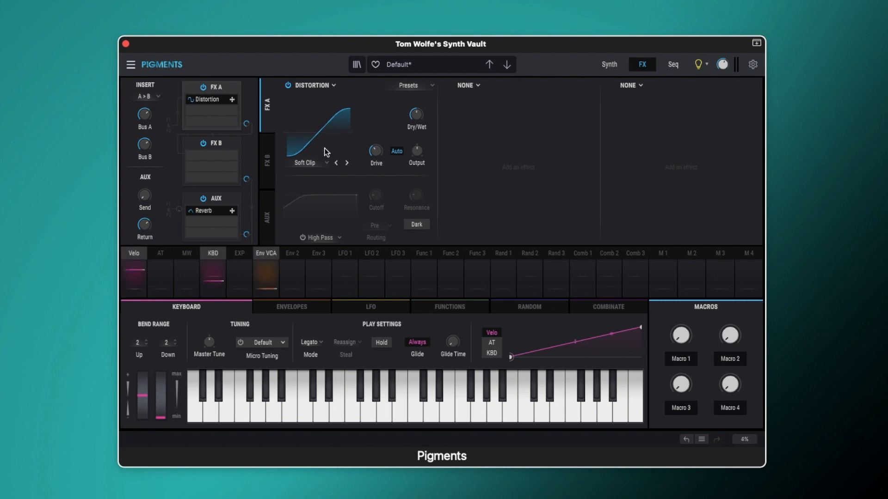
mouse_move(326, 167)
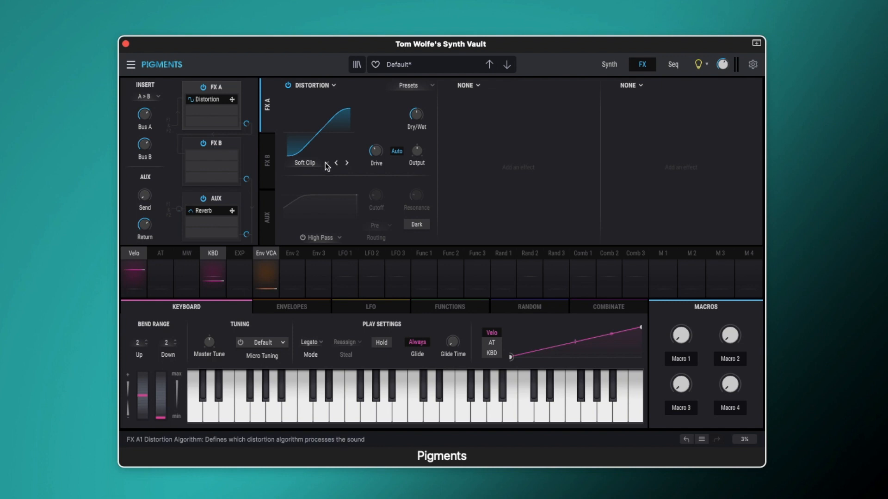
Keep the Soft Clip type and raise its drive from about 8 dB to about 47 dB
click(302, 163)
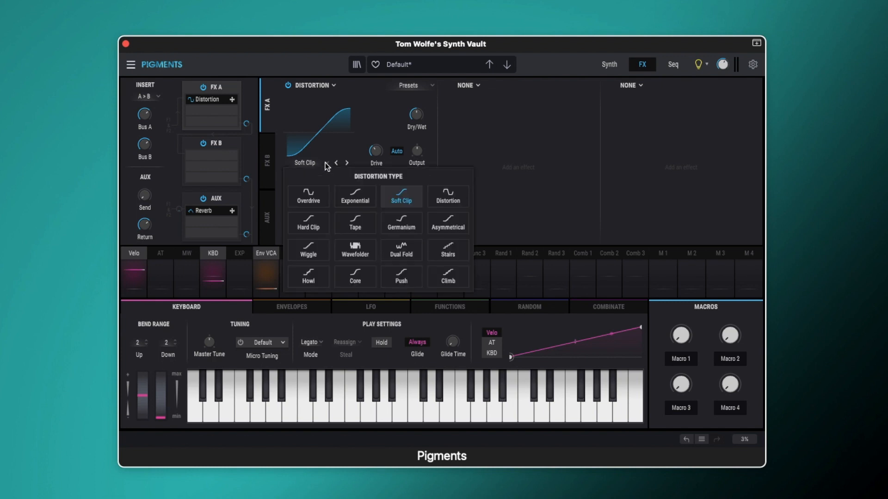
mouse_move(355, 196)
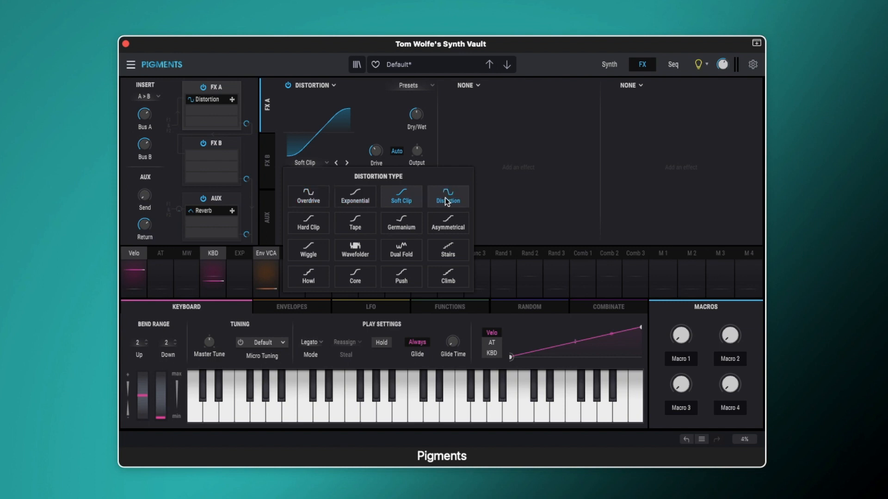
mouse_move(407, 220)
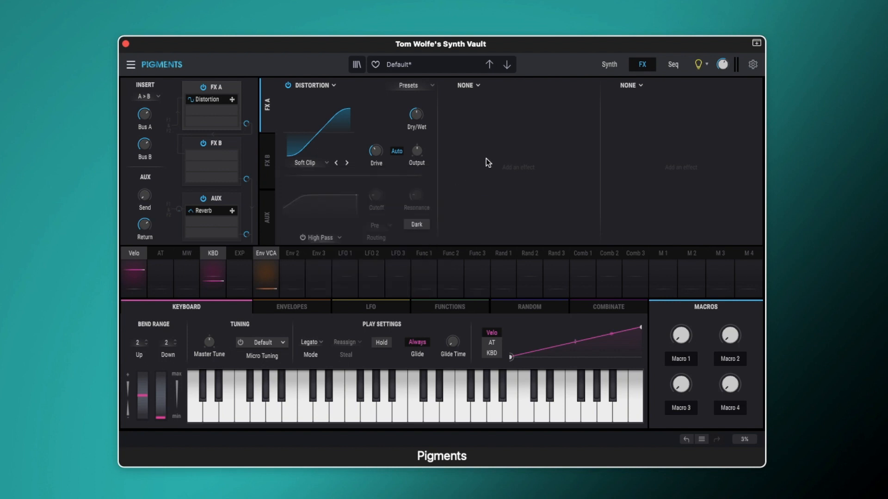
click(320, 402)
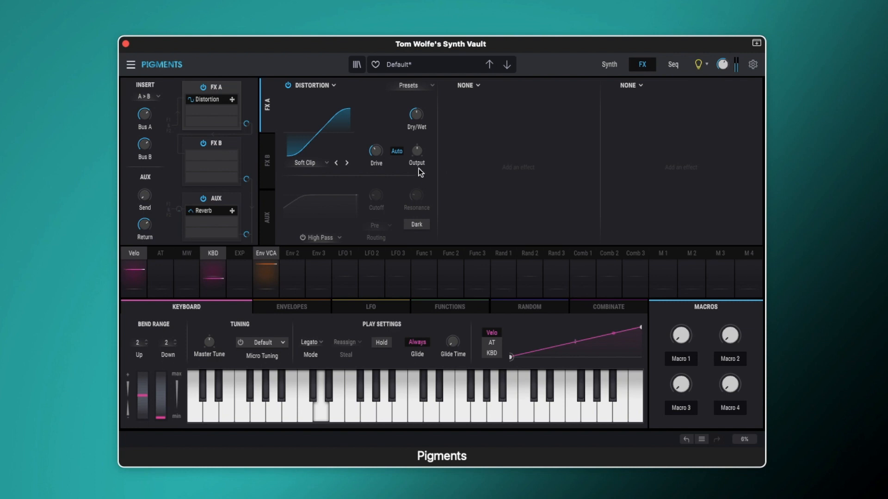
mouse_move(320, 171)
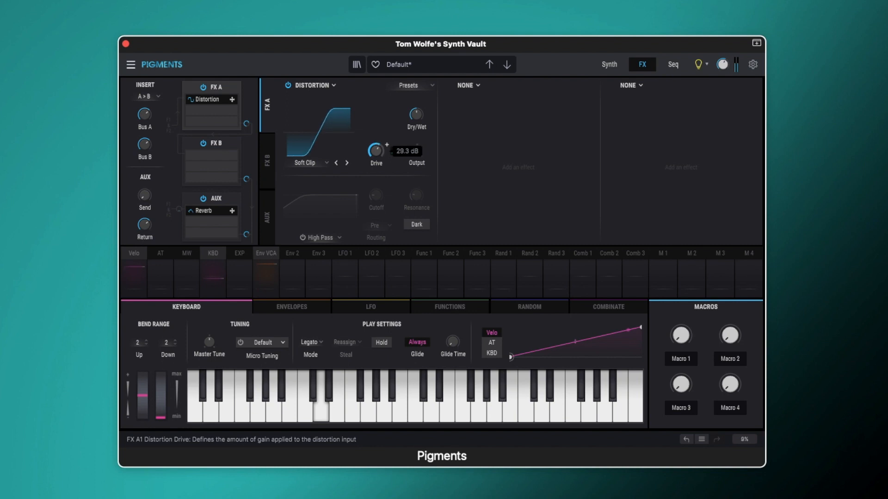
drag(375, 149, 375, 139)
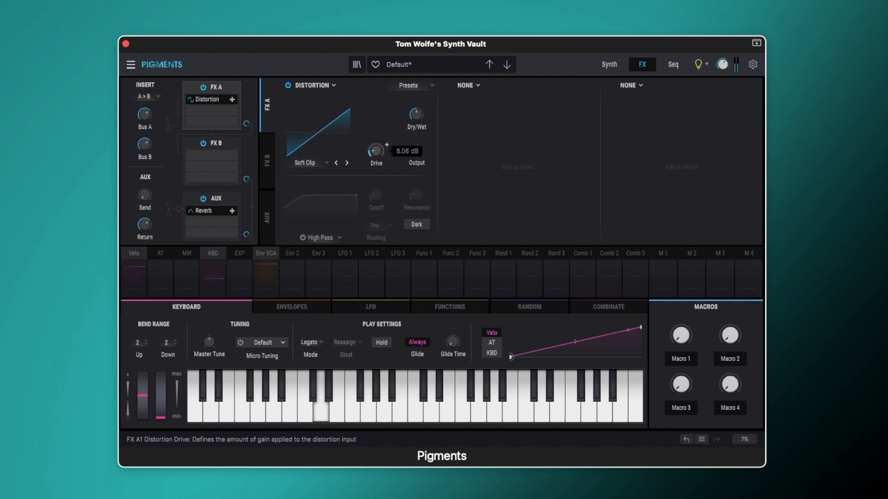
drag(375, 150, 375, 114)
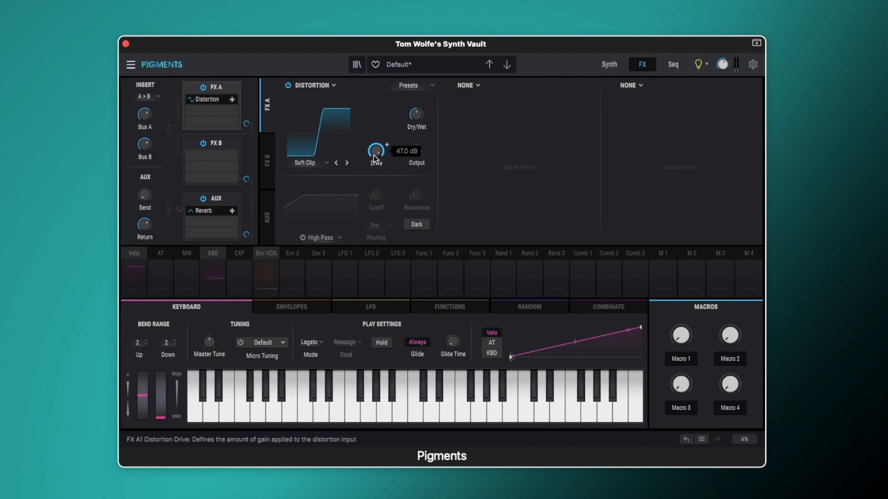
Switch to Overdrive, raise its drive to about 39 dB and brighten its tone
click(306, 163)
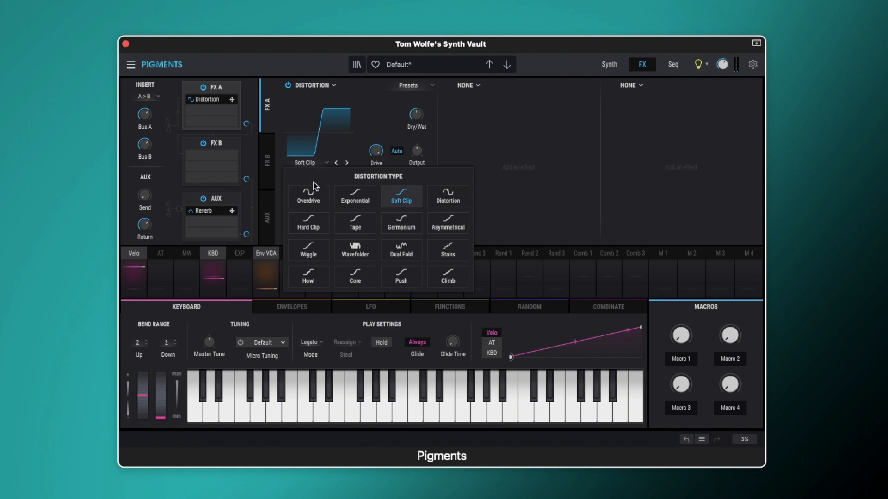
click(308, 195)
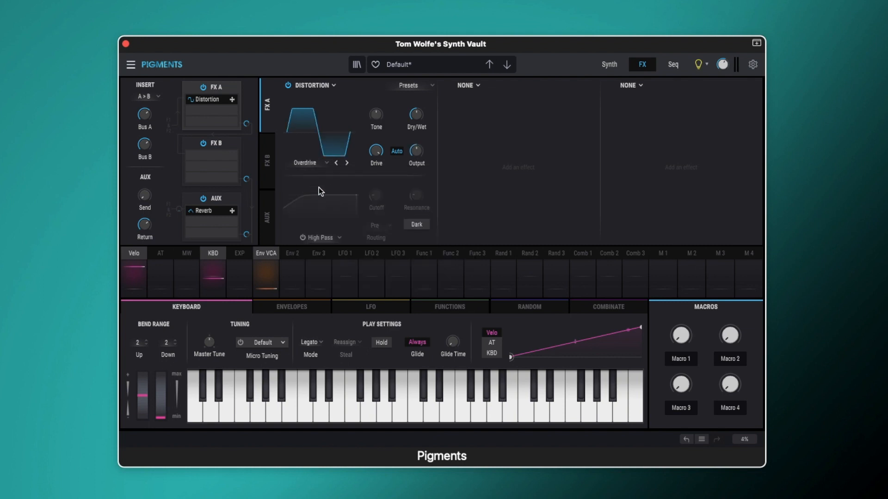
drag(375, 150, 375, 139)
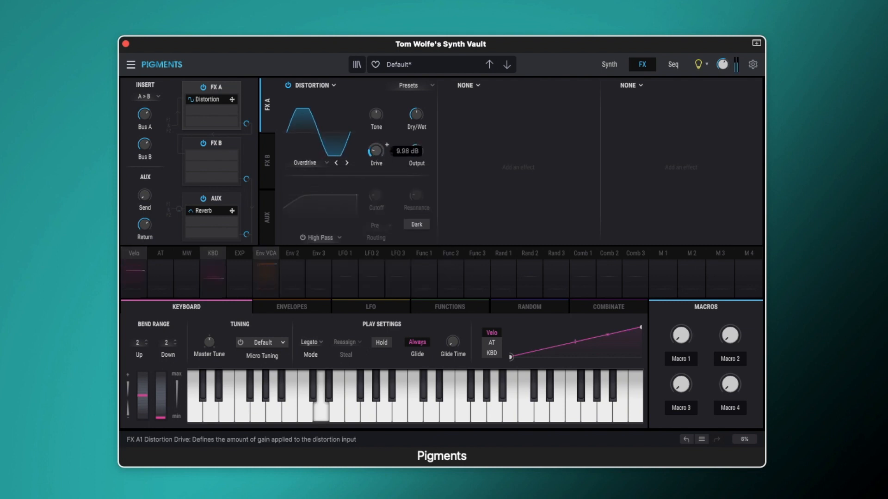
drag(376, 150, 375, 136)
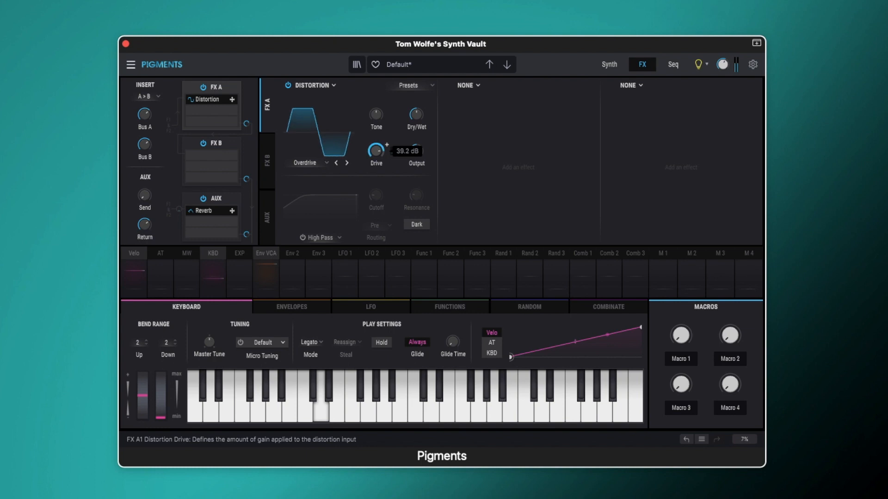
drag(375, 150, 375, 135)
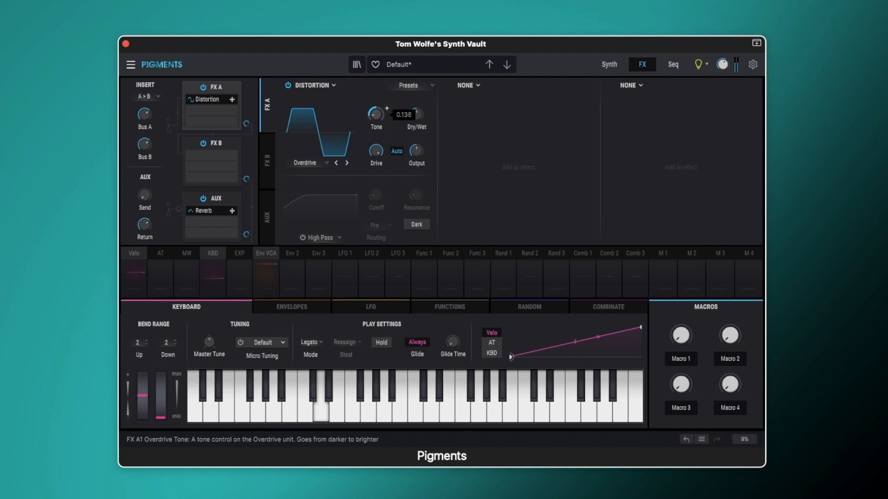
drag(375, 114, 376, 90)
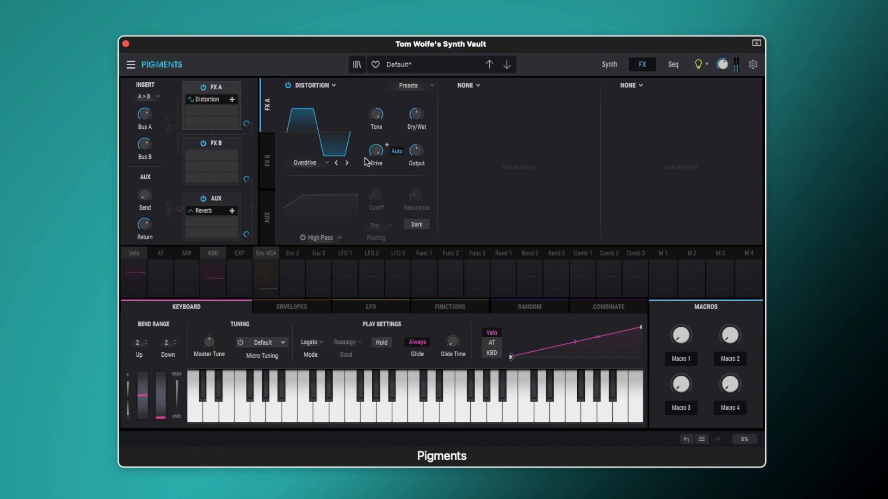
Switch to Exponential and push its drive up to about 48 dB
click(309, 163)
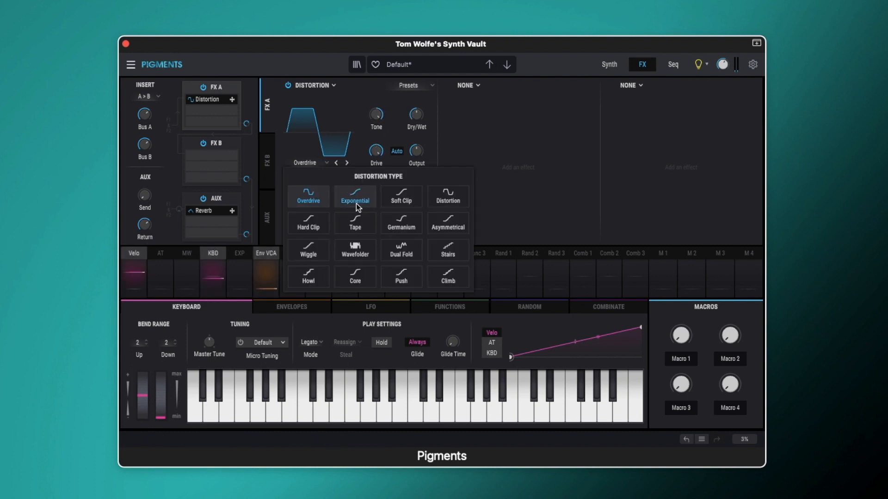
click(354, 196)
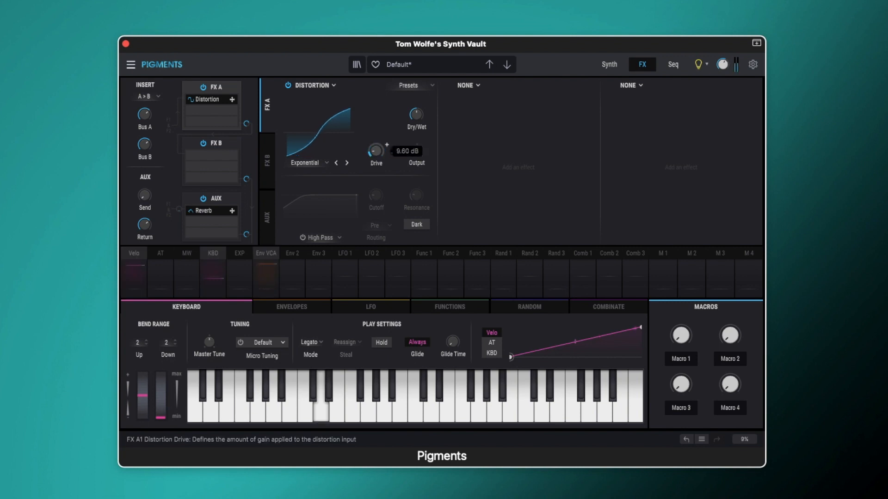
drag(376, 150, 375, 130)
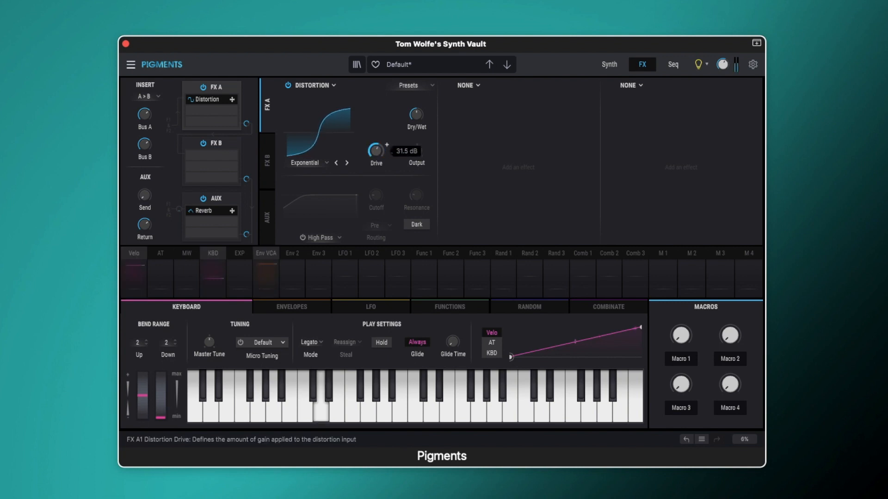
drag(376, 149, 375, 136)
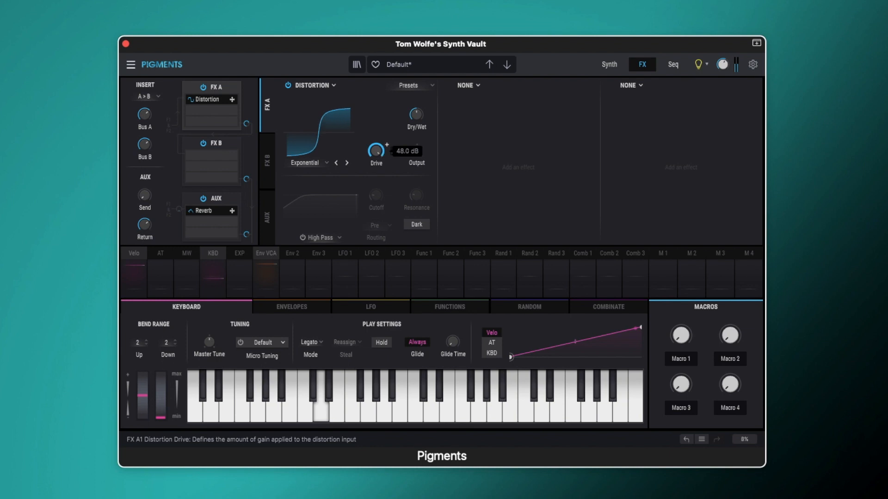
Change to the Distortion type and bring its drive down to about 0.77 dB
click(346, 164)
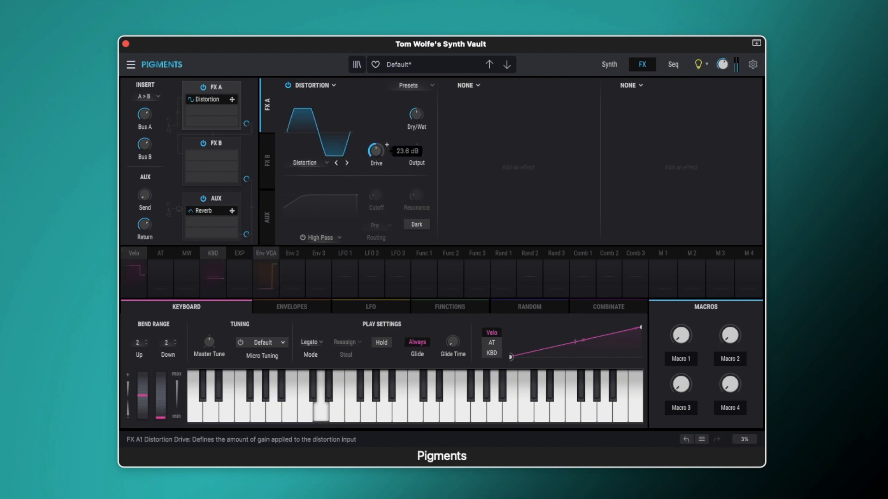
drag(376, 149, 376, 142)
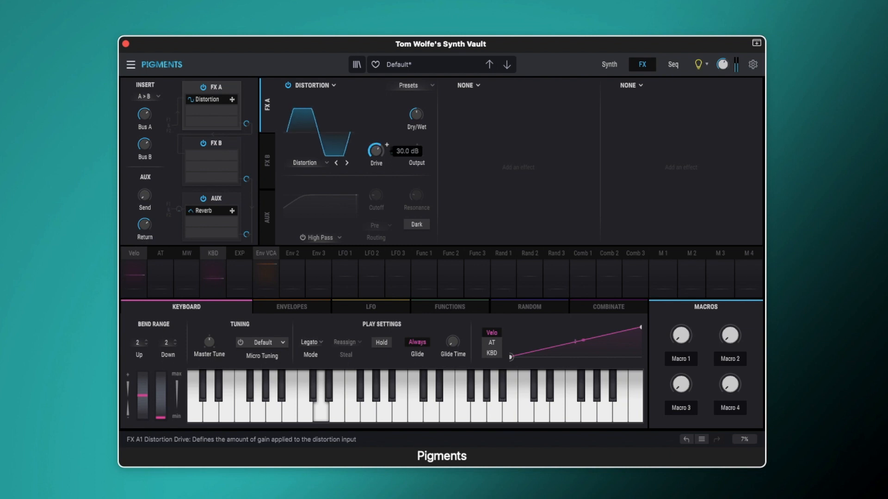
drag(375, 150, 376, 164)
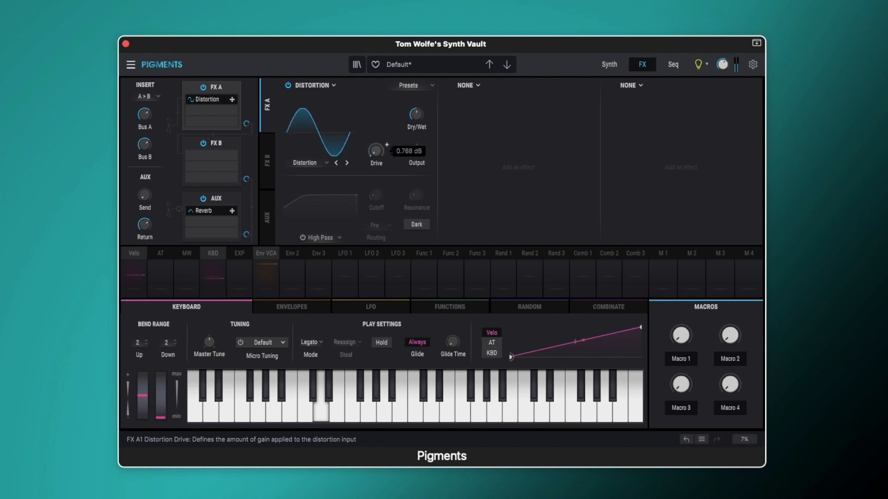
Step to the next distortion type and sweep its drive up and back down
click(345, 162)
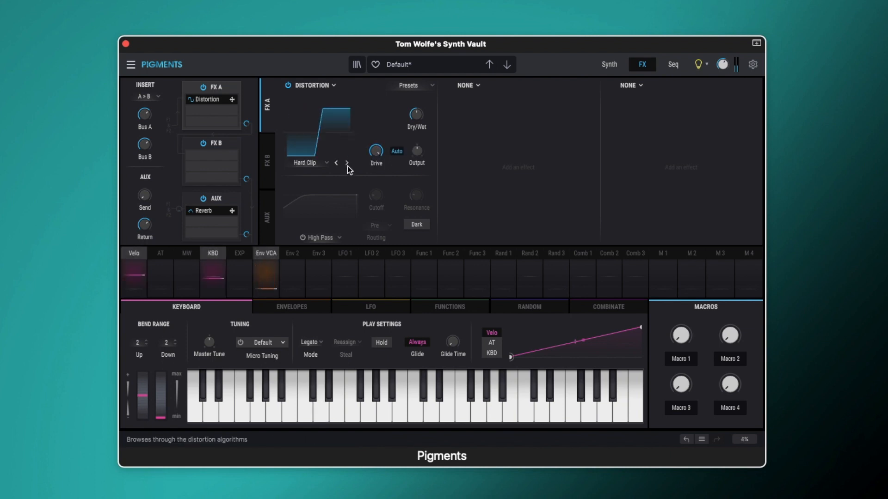
drag(376, 149, 376, 142)
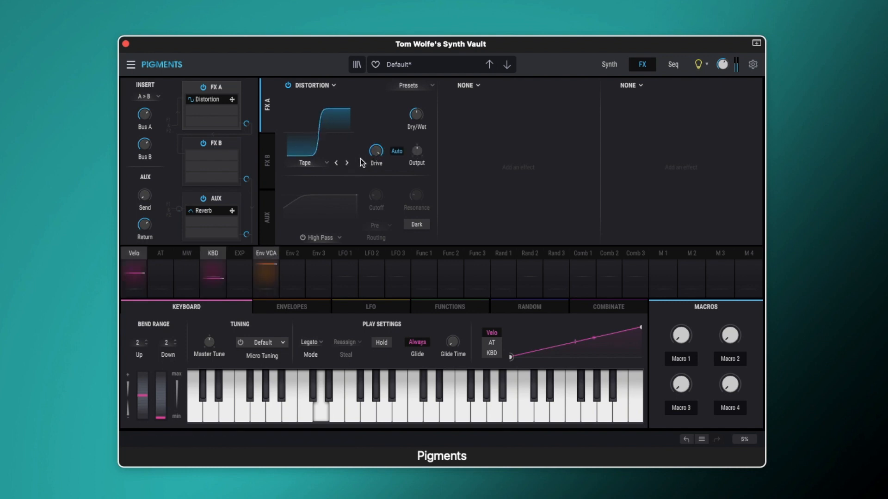
drag(375, 151, 375, 135)
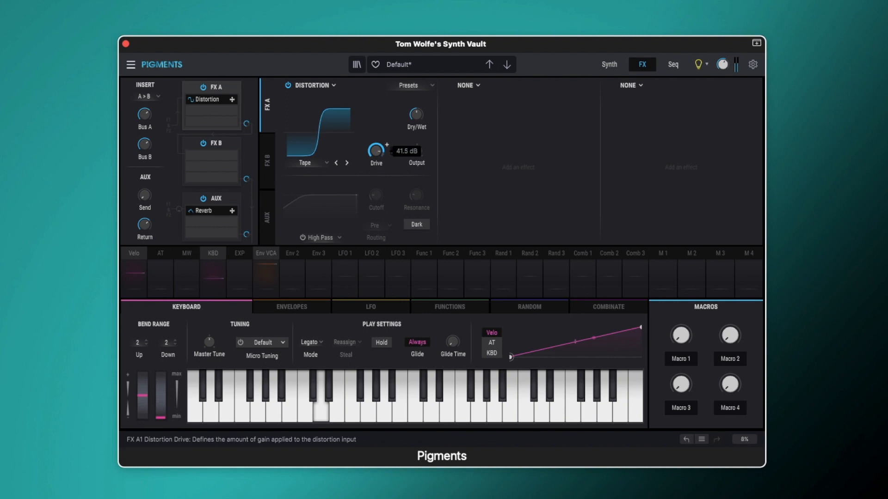
drag(375, 150, 375, 141)
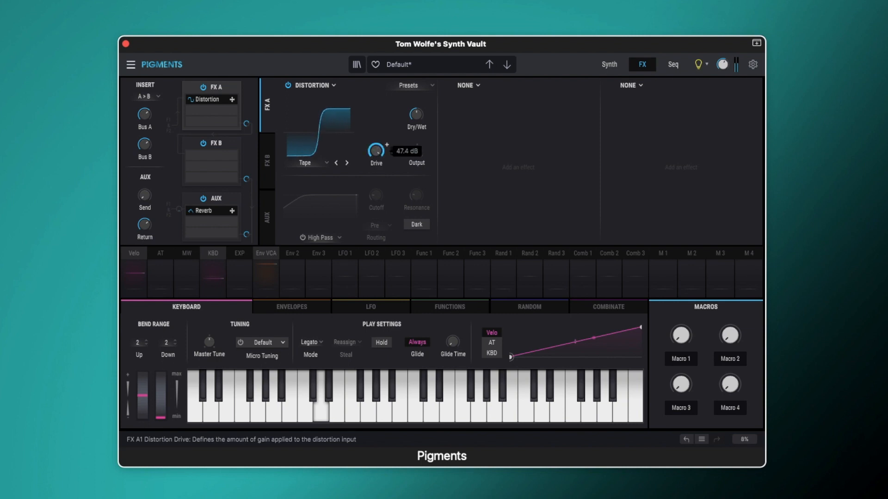
drag(375, 149, 375, 169)
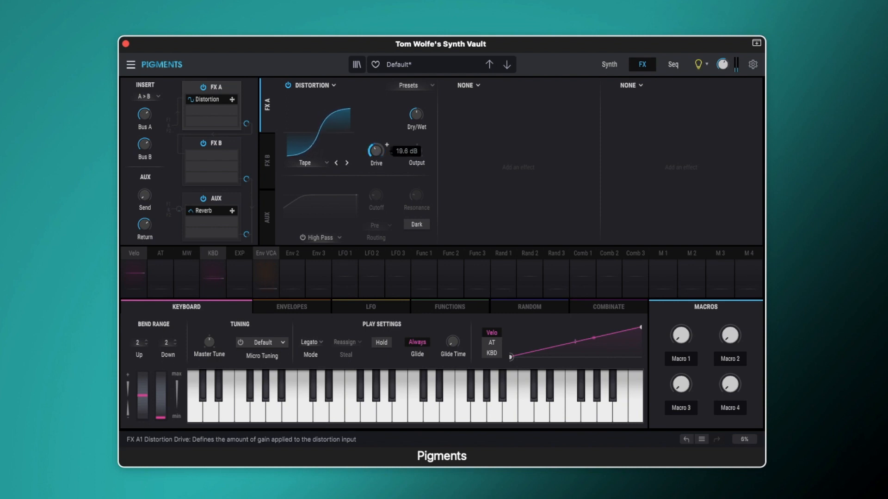
Step through Germanium and Asymmetrical, pushing drive up then lowering it
click(345, 163)
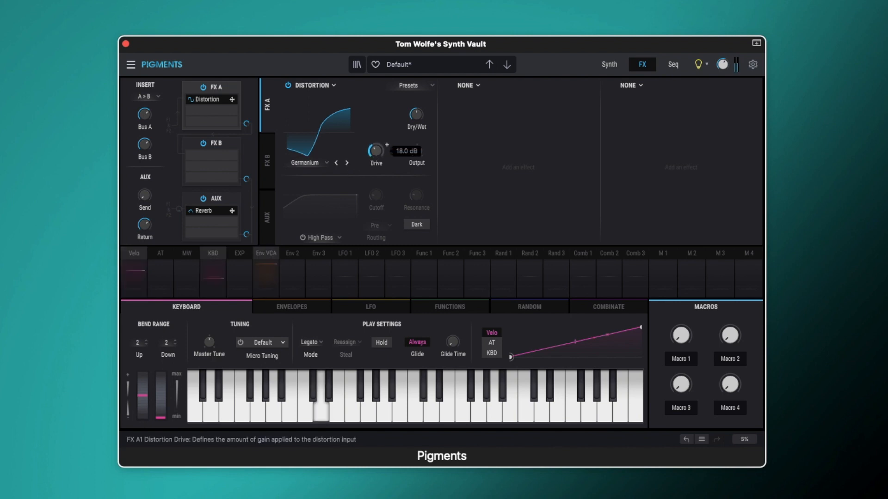
drag(375, 150, 375, 136)
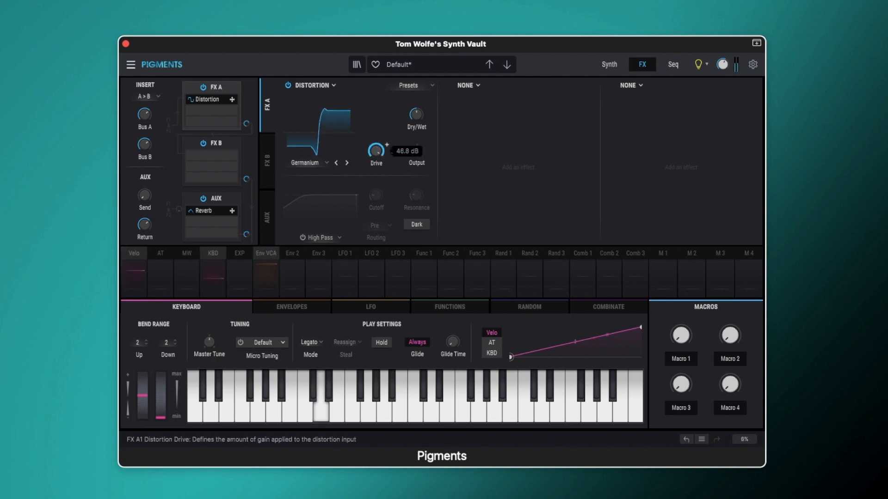
drag(376, 149, 376, 144)
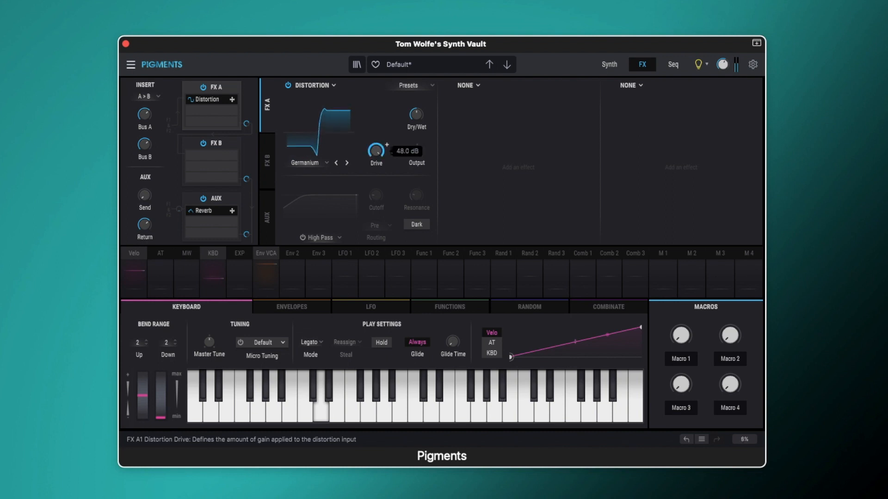
click(346, 163)
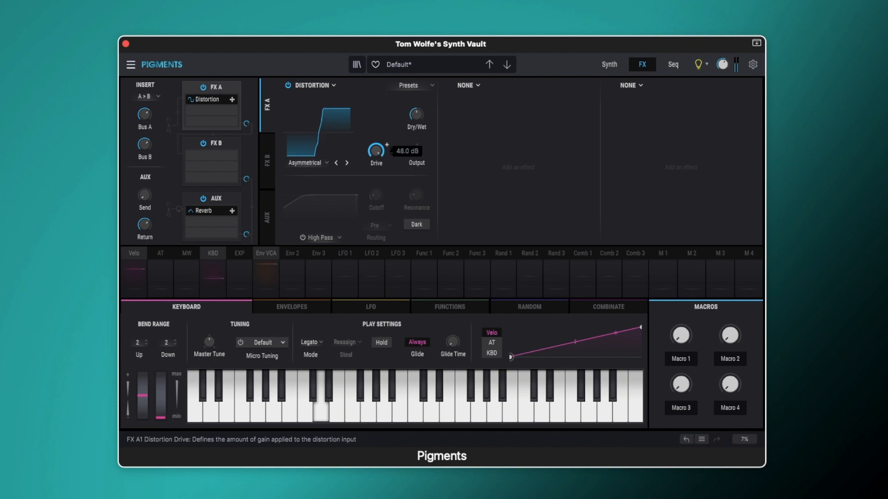
drag(375, 150, 376, 161)
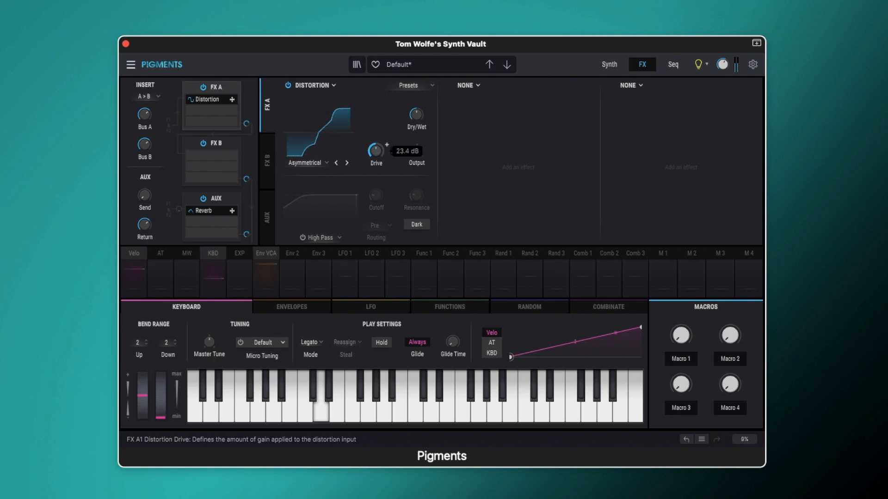
drag(375, 150, 376, 161)
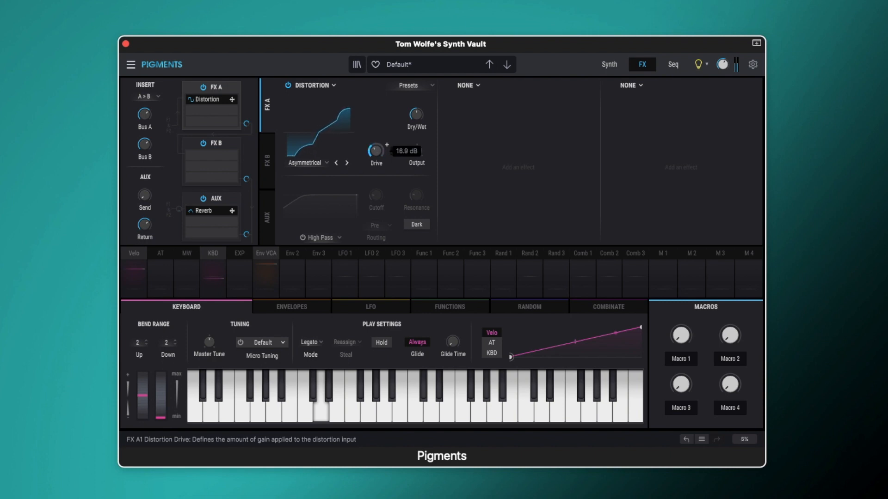
Sweep the Wiggle drive up and down, then move on to Wavefolder
drag(375, 150, 375, 142)
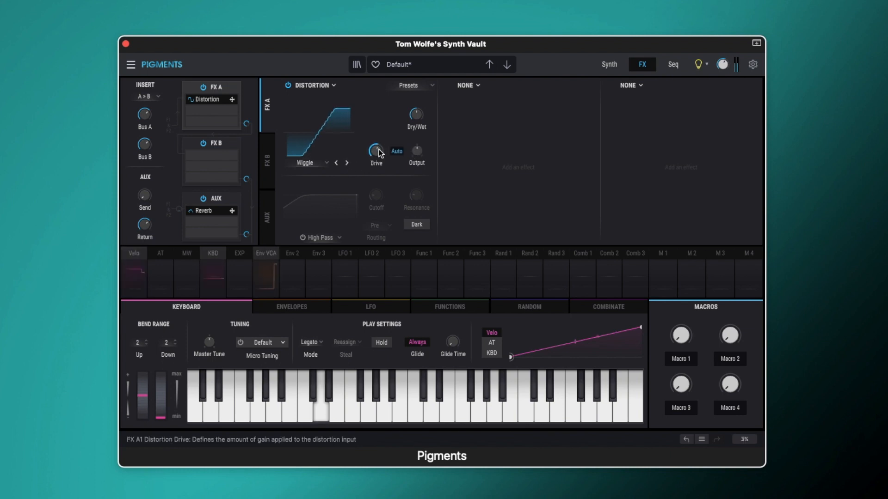
drag(376, 149, 378, 145)
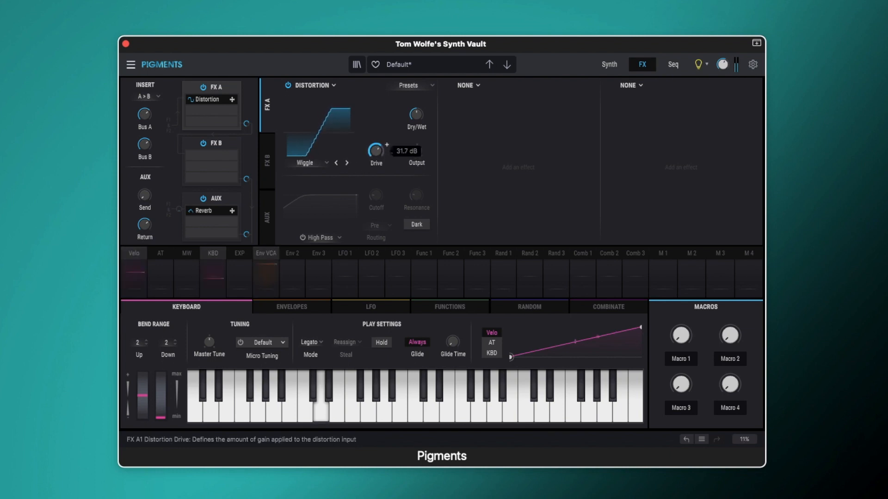
drag(375, 149, 375, 164)
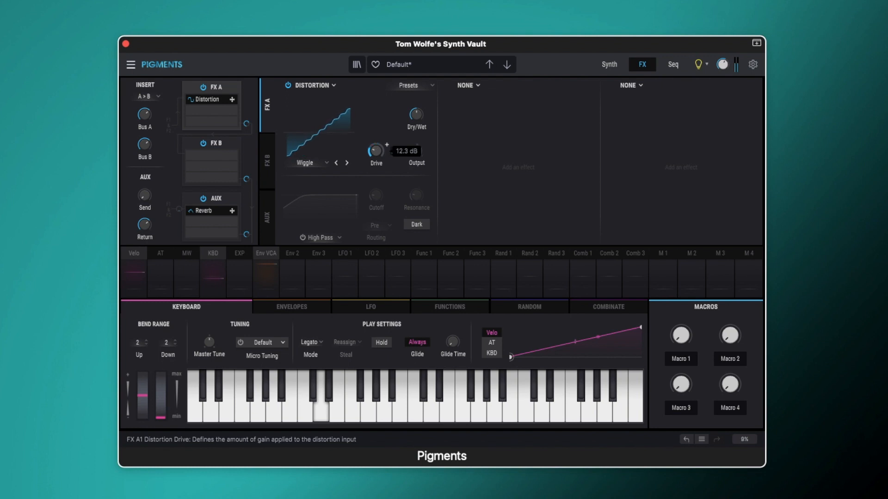
drag(375, 150, 375, 139)
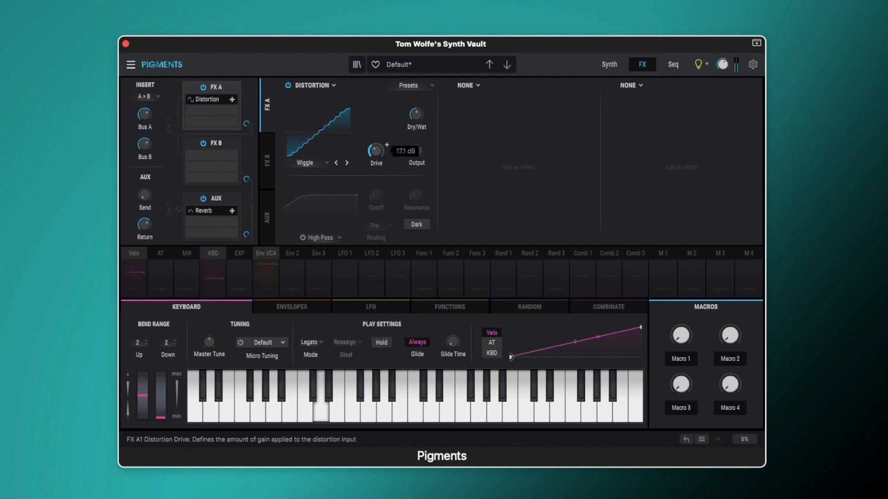
click(347, 164)
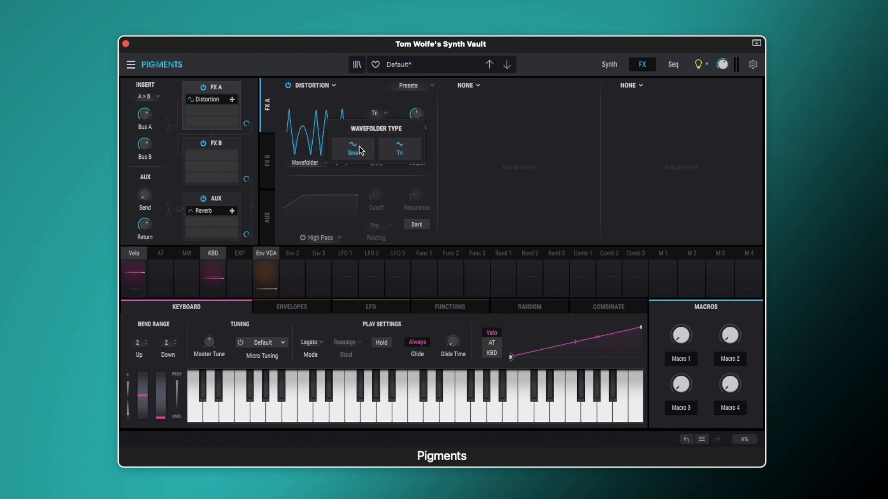
Choose the Sine fold shape and sweep the drive, then try it on Tri
click(353, 149)
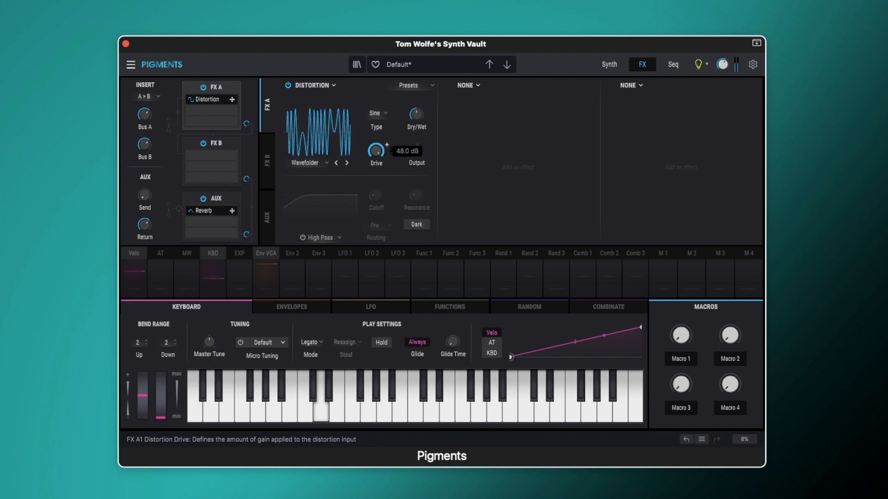
drag(376, 150, 376, 164)
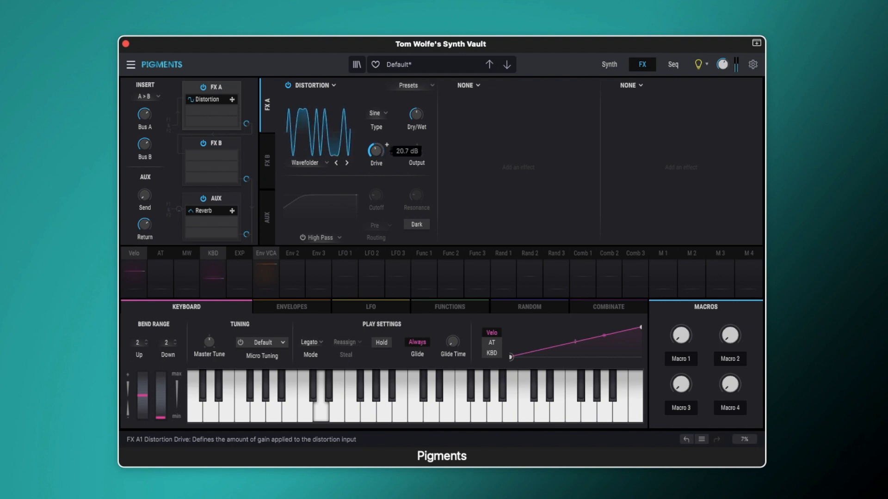
drag(376, 149, 375, 136)
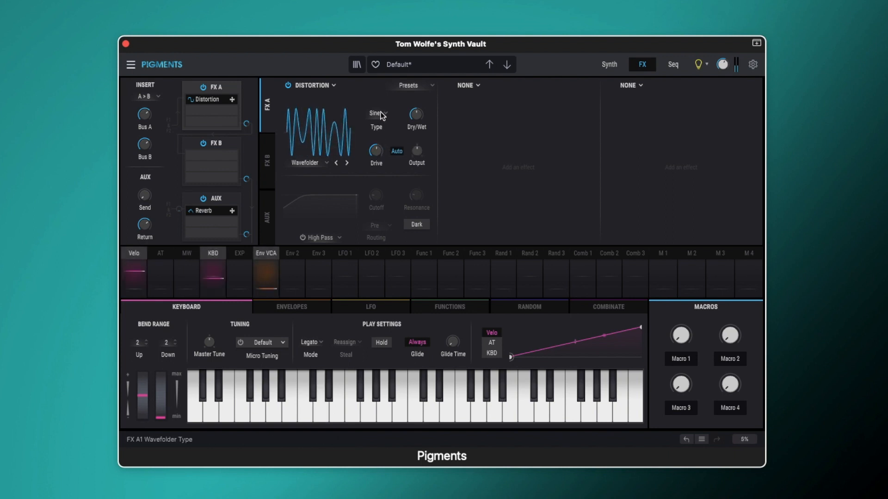
drag(375, 149, 375, 144)
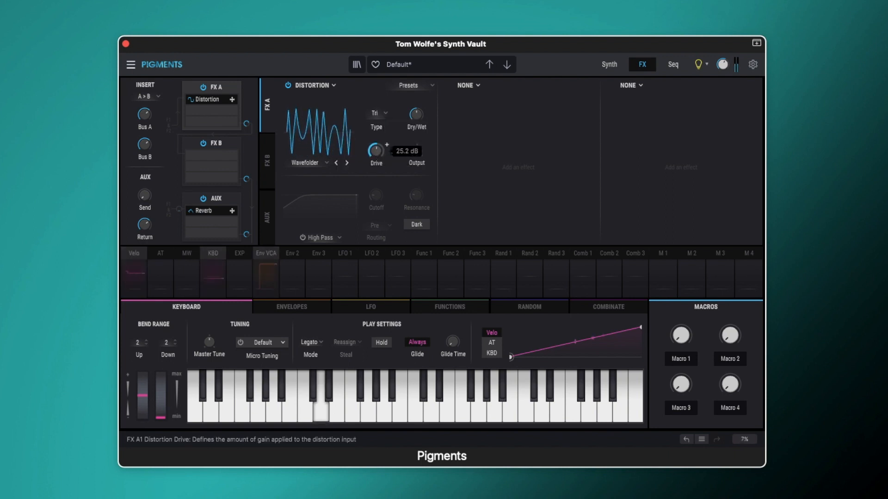
Return to Sine and sweep the Wavefolder drive to about 29 dB
drag(375, 149, 376, 142)
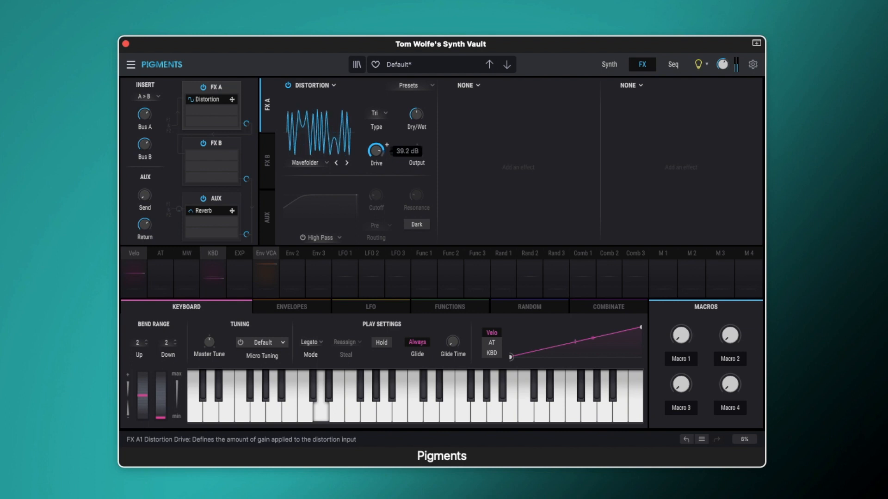
drag(376, 150, 375, 144)
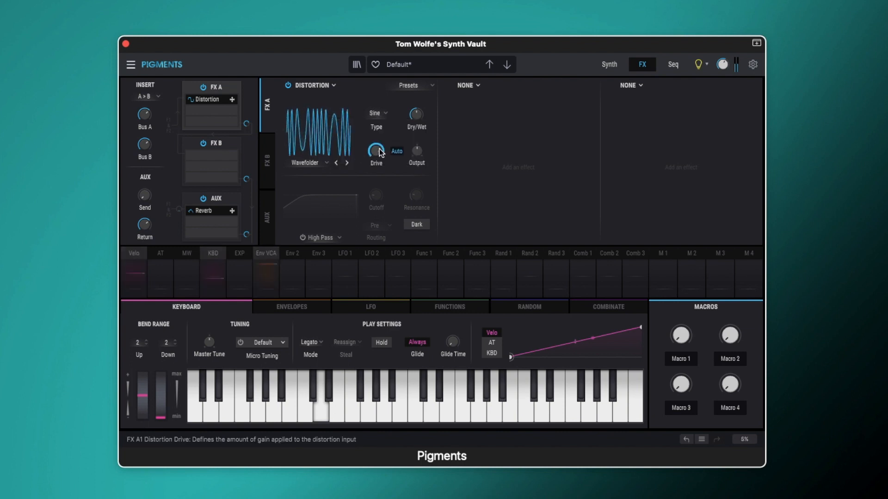
drag(376, 150, 375, 139)
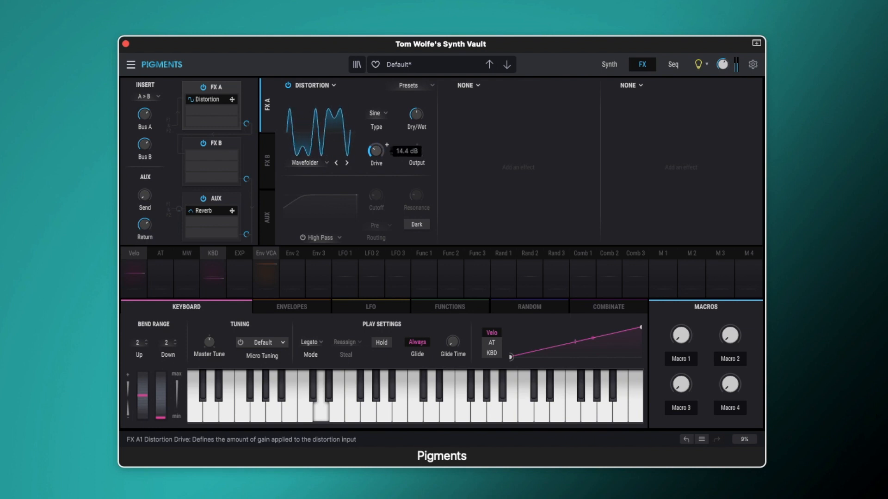
drag(375, 149, 375, 139)
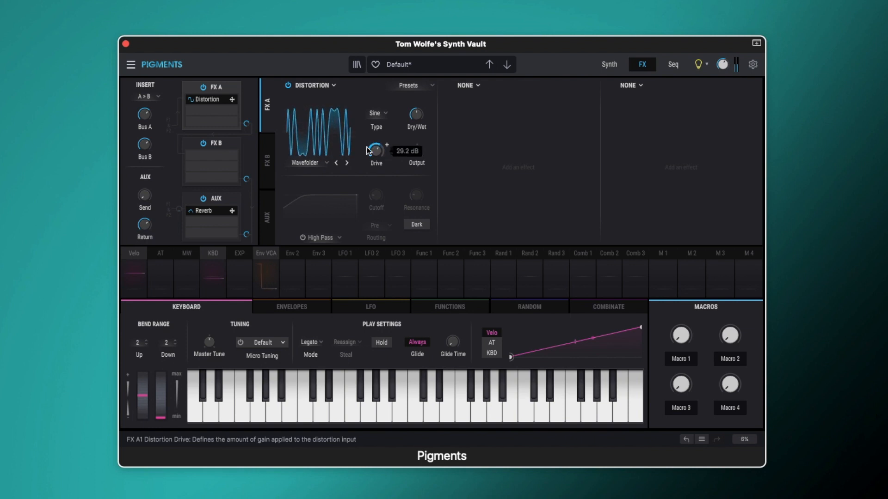
Choose Dual Fold and sweep its drive, then sweep the Stairs drive too
click(309, 164)
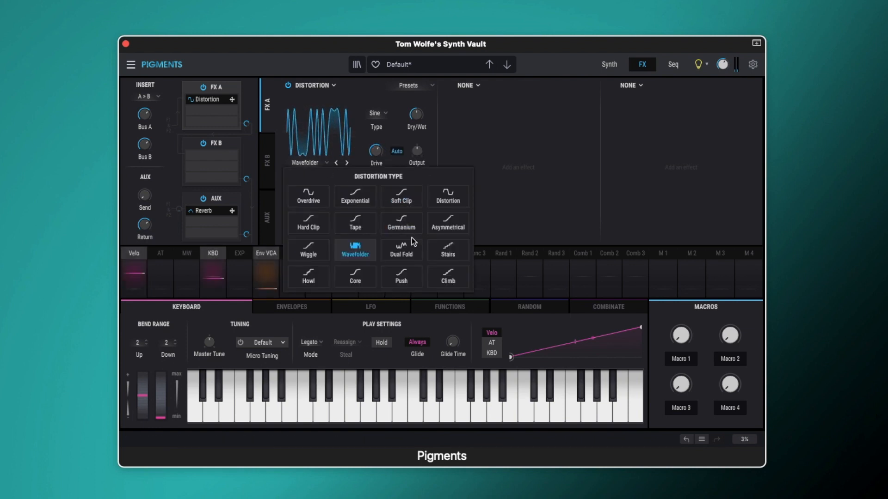
click(401, 249)
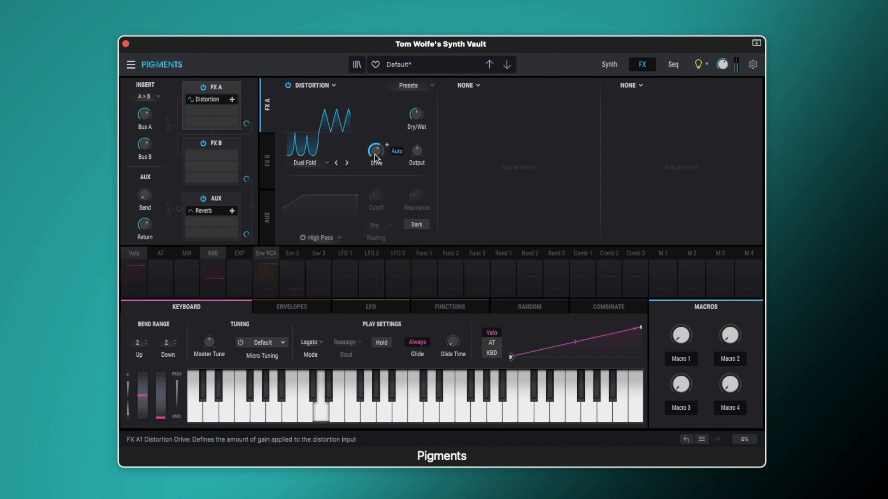
drag(376, 148, 376, 141)
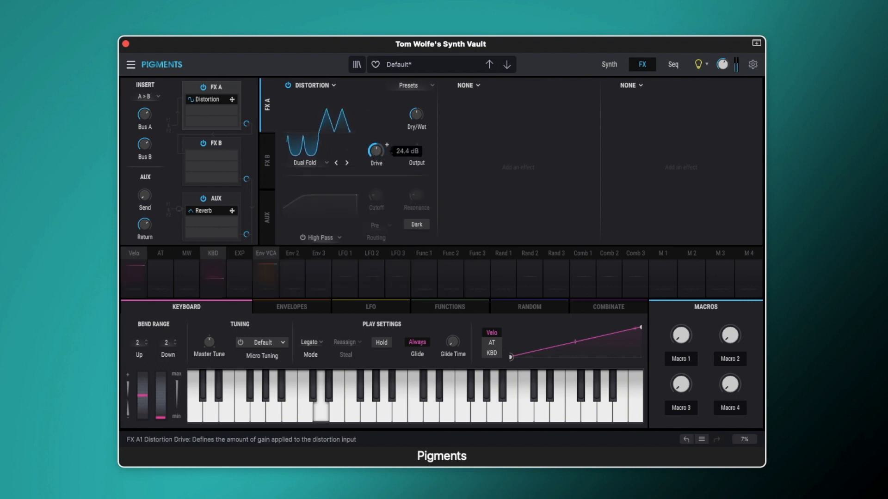
drag(376, 149, 375, 136)
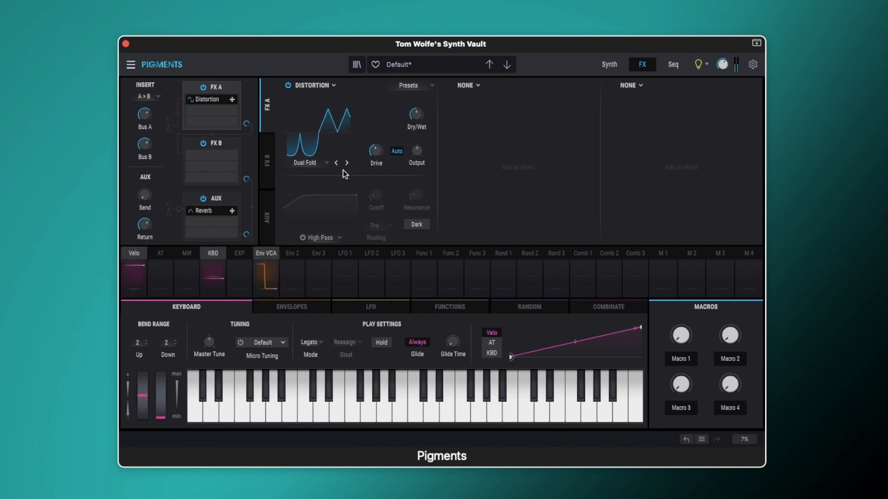
drag(375, 149, 375, 145)
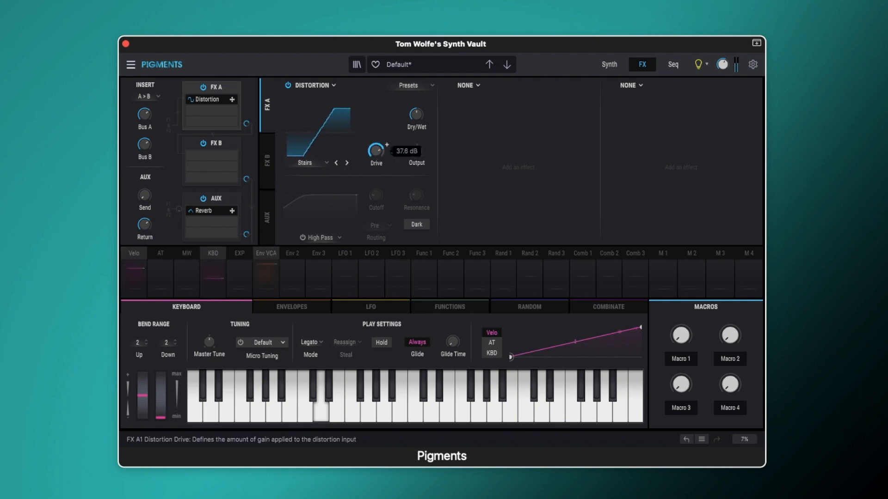
drag(375, 150, 375, 161)
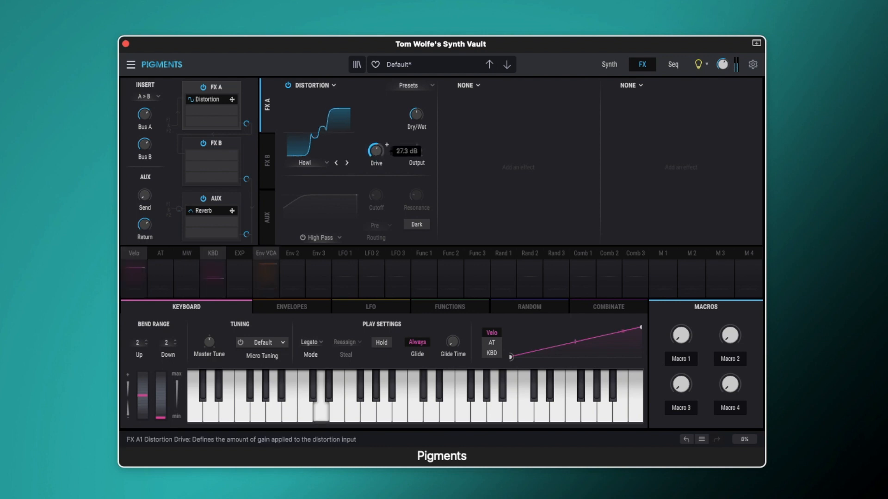
Lower the Howl and Core drives, then set the Push drive around 23–25 dB
drag(375, 149, 376, 159)
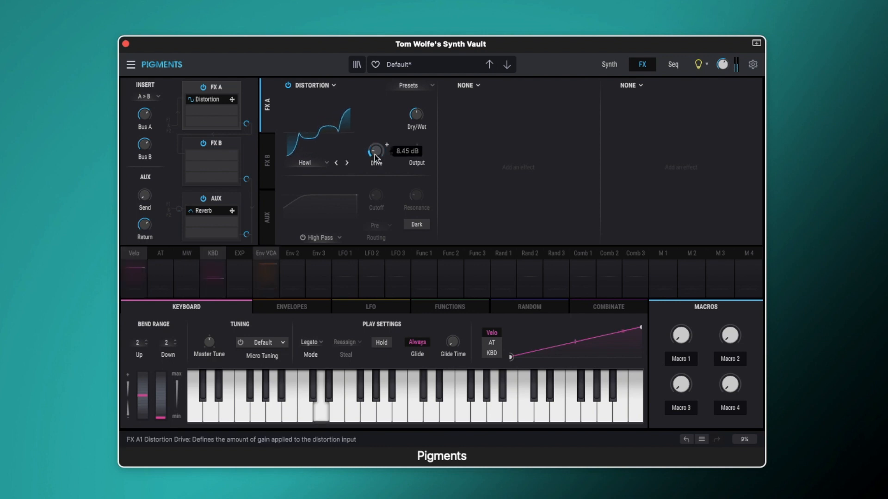
drag(375, 150, 375, 134)
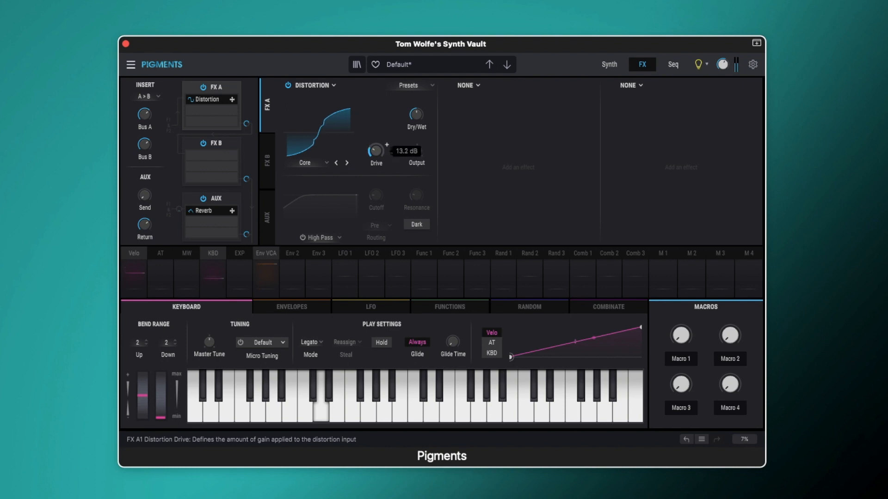
drag(375, 150, 375, 162)
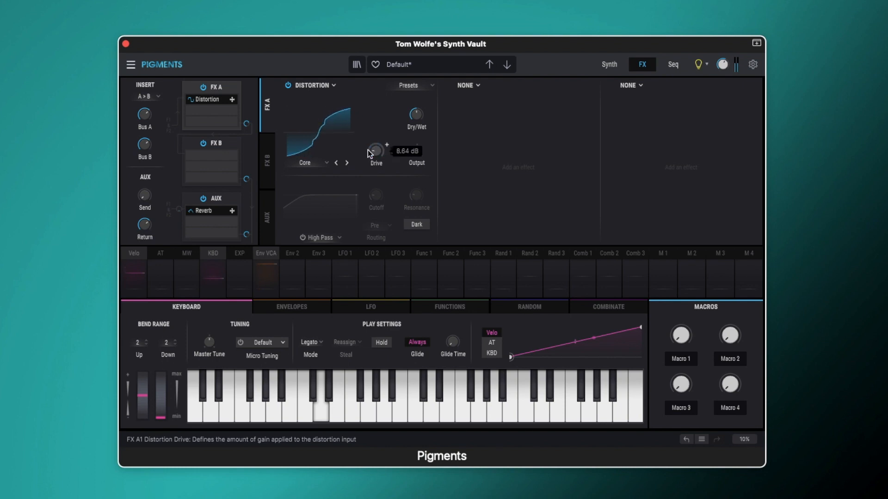
drag(374, 150, 374, 139)
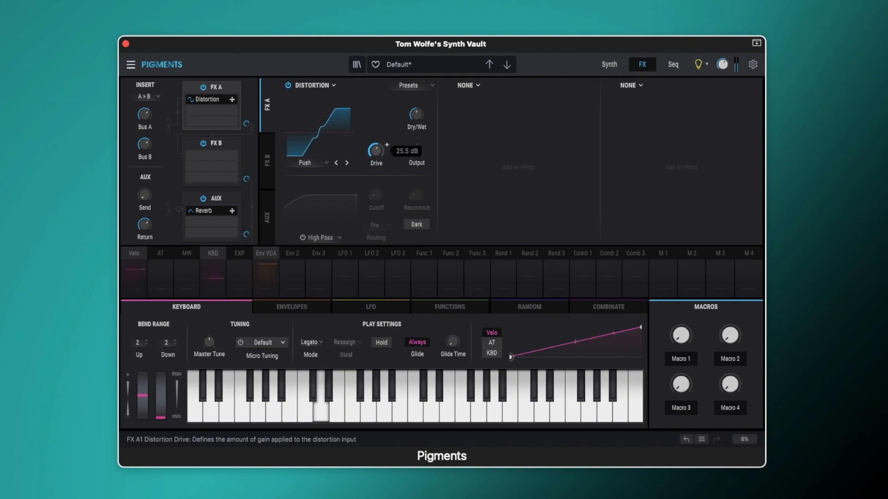
drag(376, 150, 376, 158)
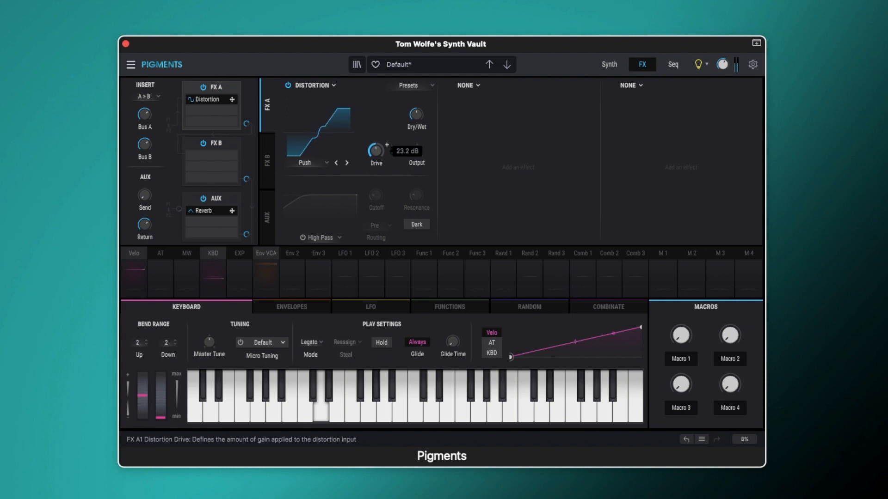
Sweep the Push drive down to about 14 dB and back up toward 28 dB
drag(375, 150, 376, 167)
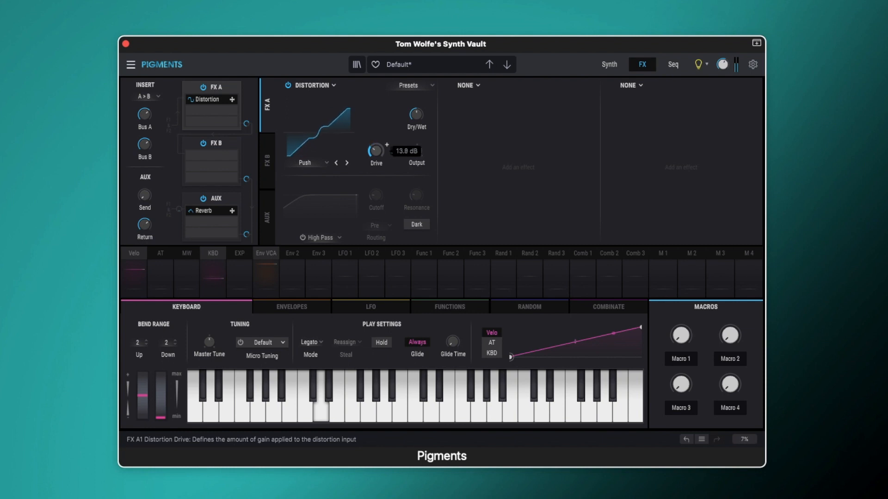
drag(375, 150, 375, 135)
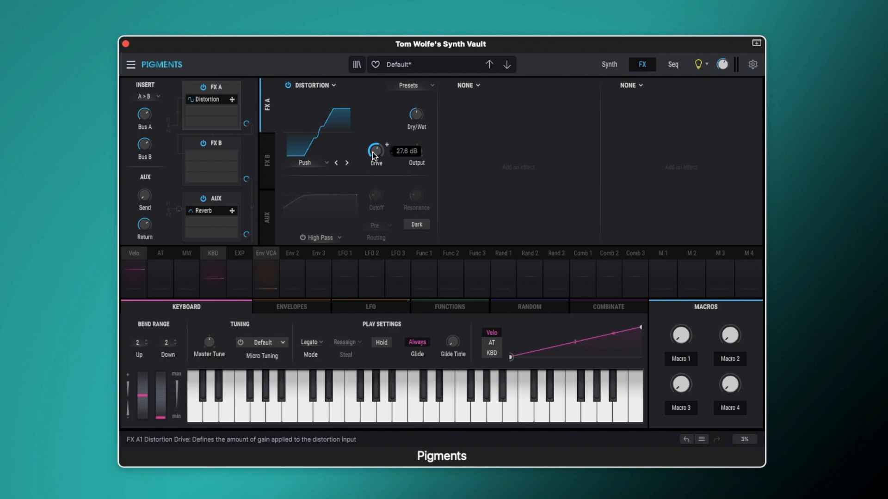
drag(375, 150, 375, 164)
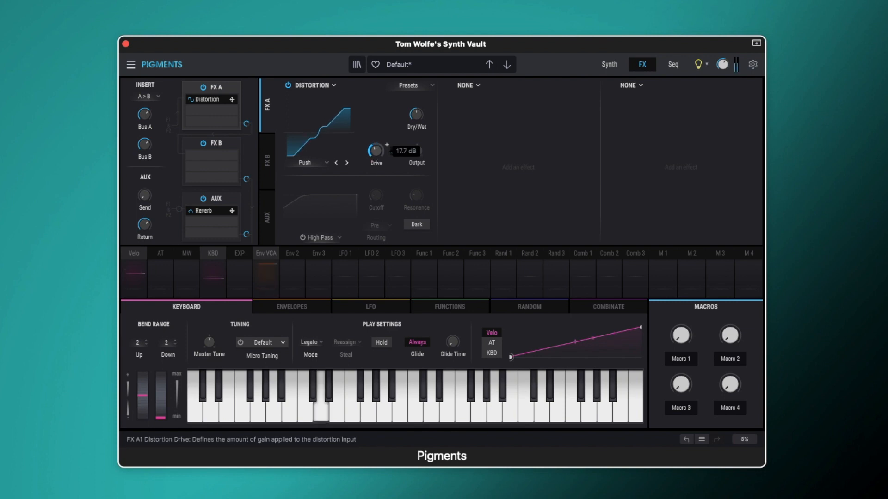
drag(375, 149, 375, 144)
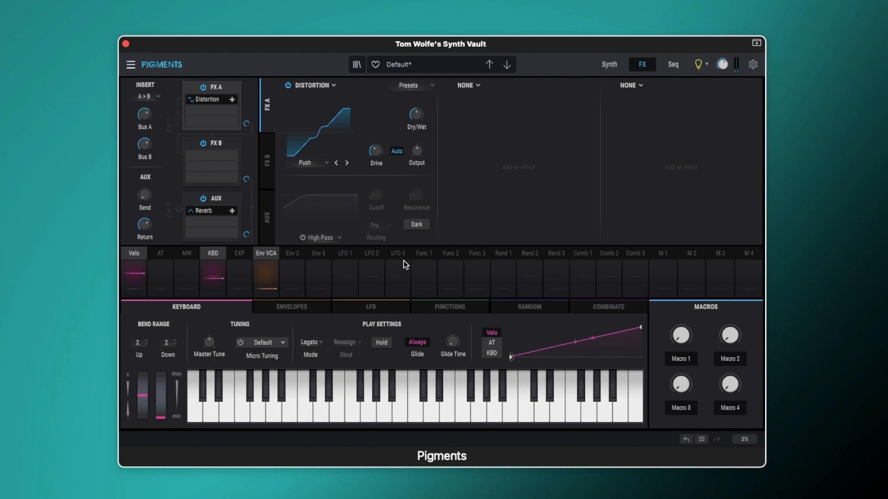
Step to Climb with drive around 27 dB, then on to Overdrive
click(346, 163)
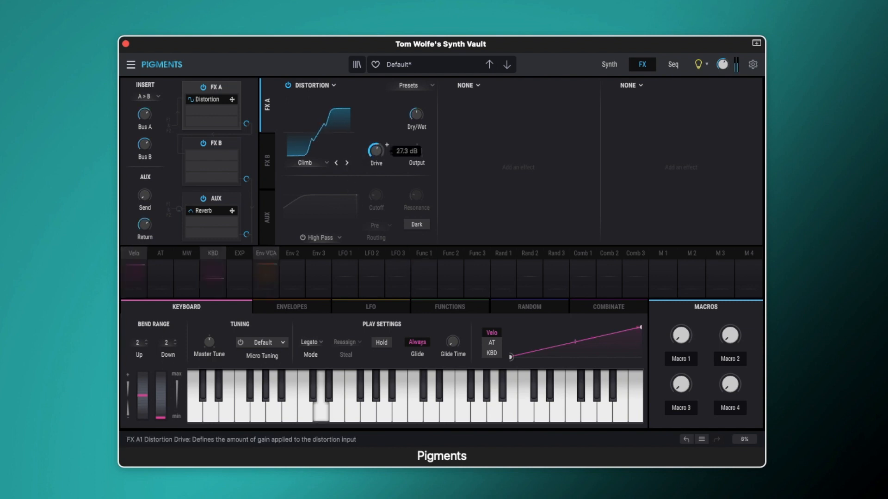
drag(376, 149, 375, 162)
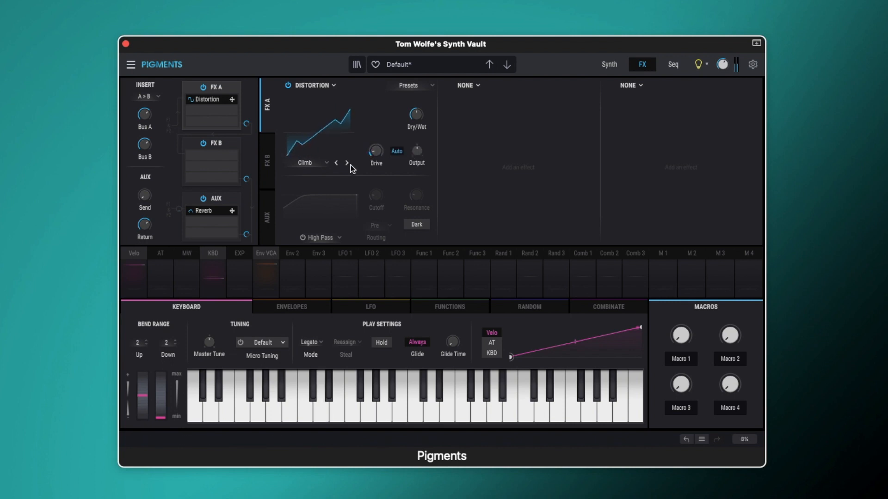
click(347, 163)
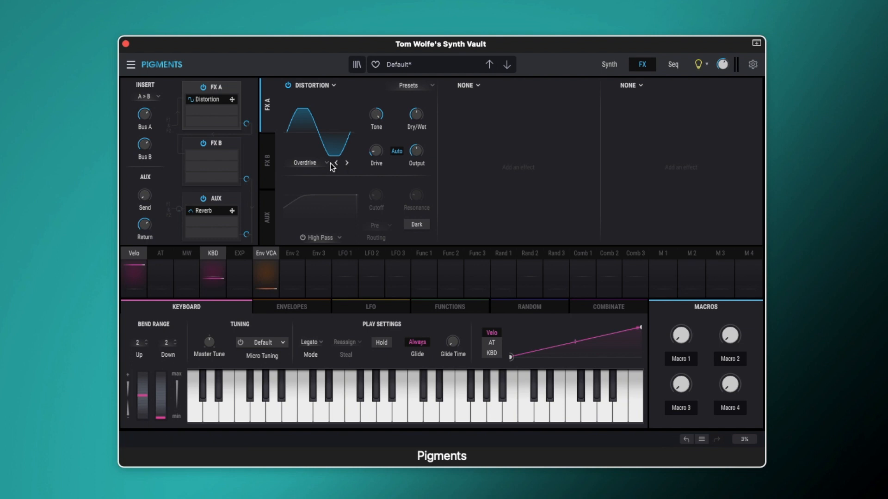
Choose the Dual Fold distortion type and raise its drive to about 14.6 dB
click(304, 162)
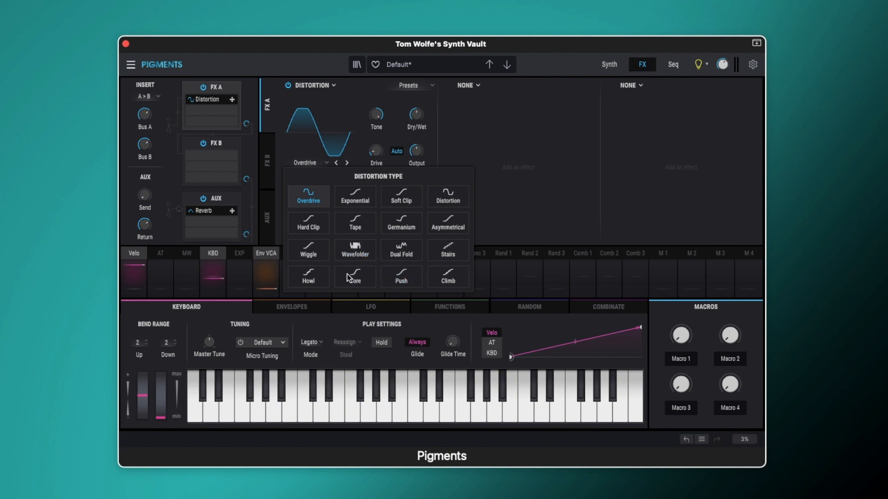
click(401, 248)
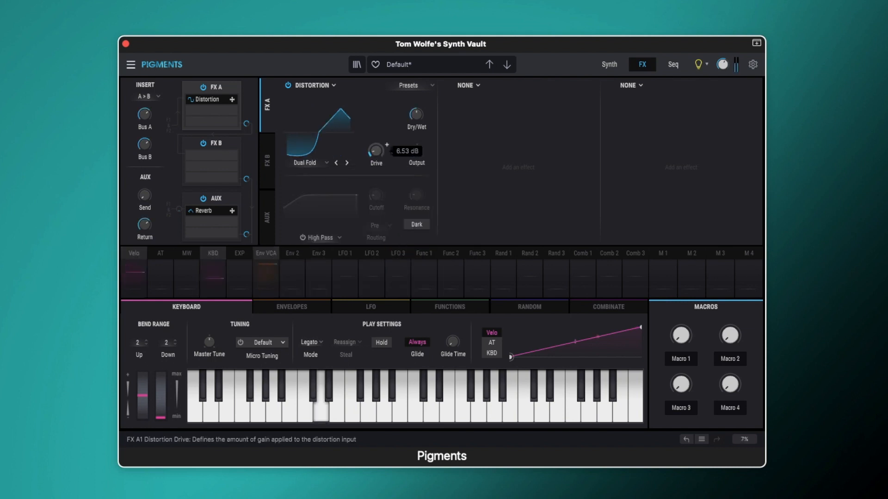
drag(375, 149, 375, 130)
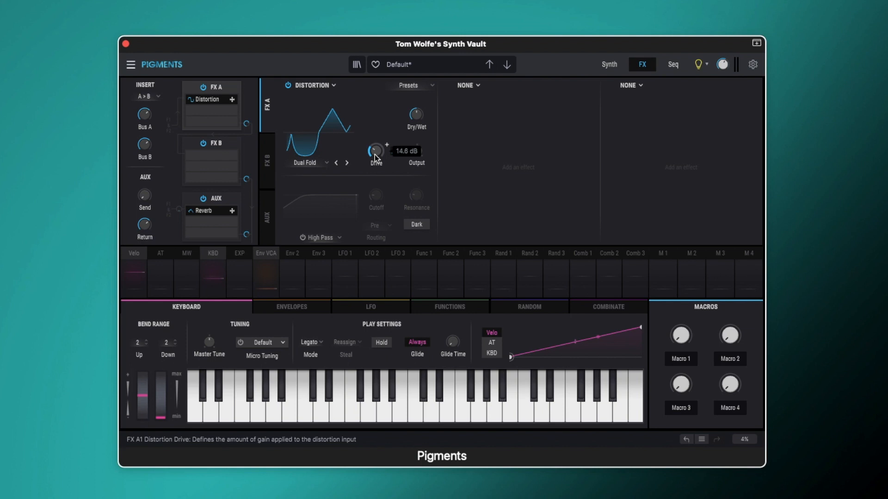
mouse_move(374, 157)
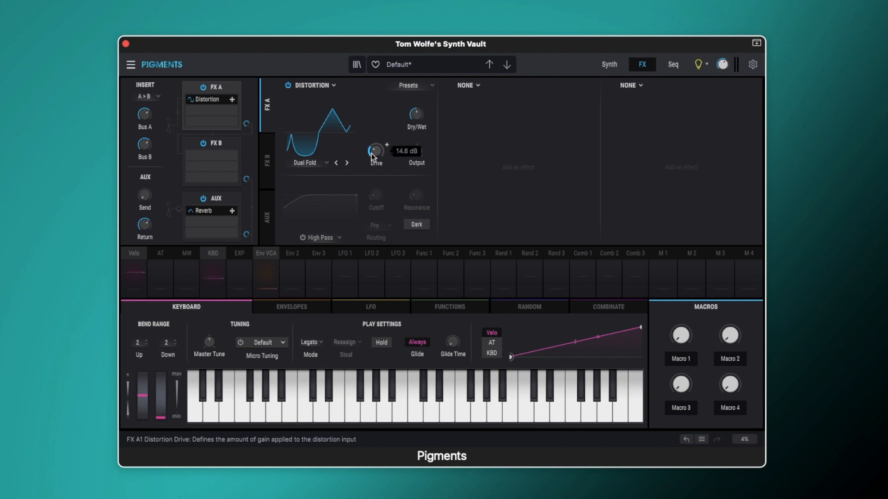
mouse_move(375, 156)
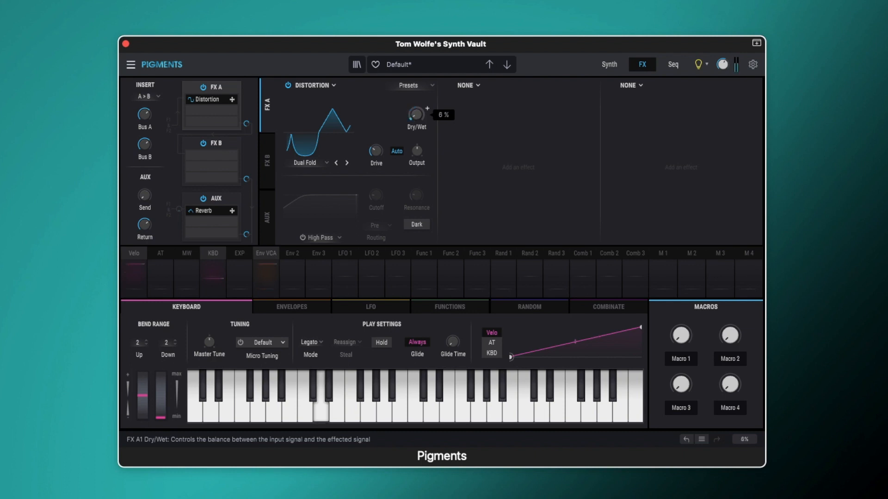
Sweep the distortion mix between about 55% and fully wet, leaving it at 100%
drag(416, 113, 416, 79)
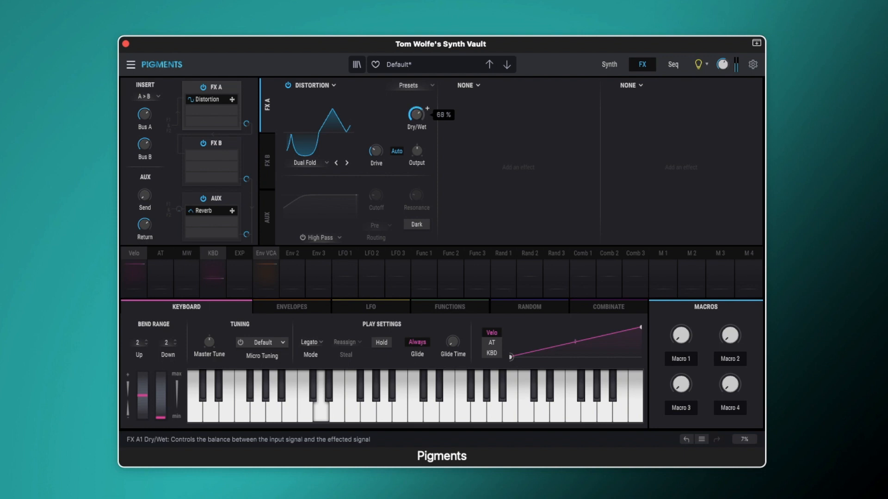
drag(416, 114, 416, 102)
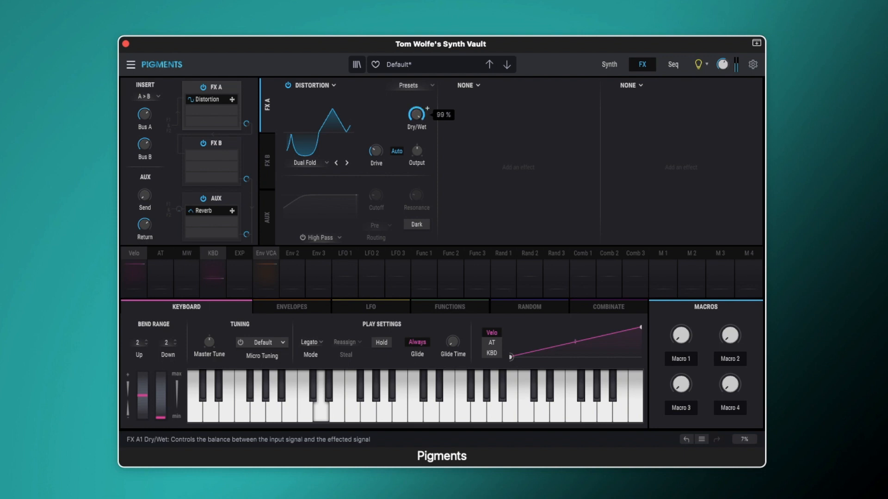
drag(416, 113, 416, 136)
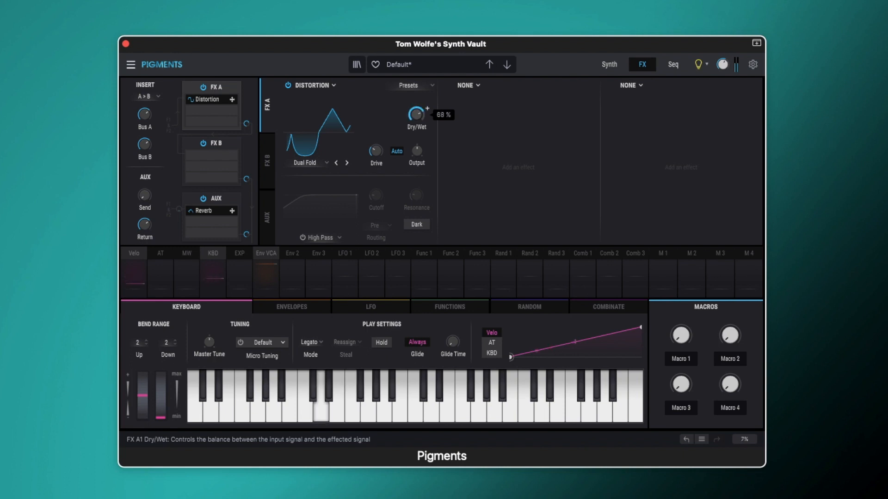
drag(415, 114, 416, 130)
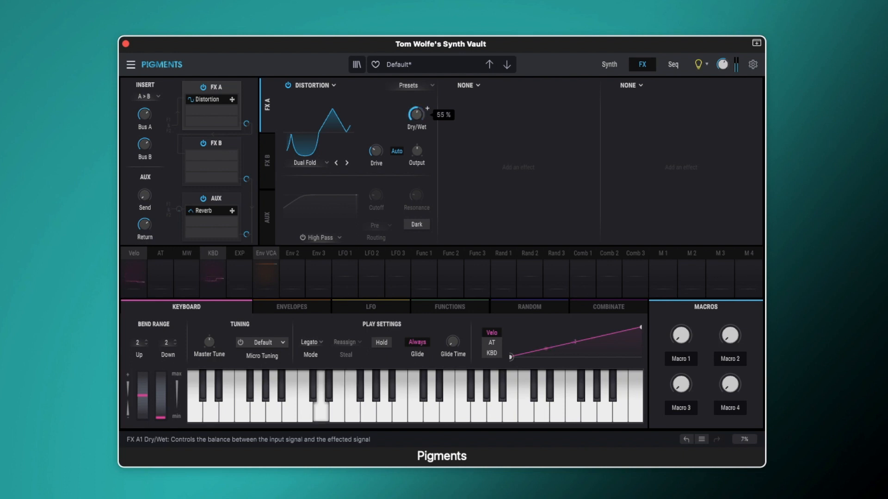
drag(416, 116, 416, 91)
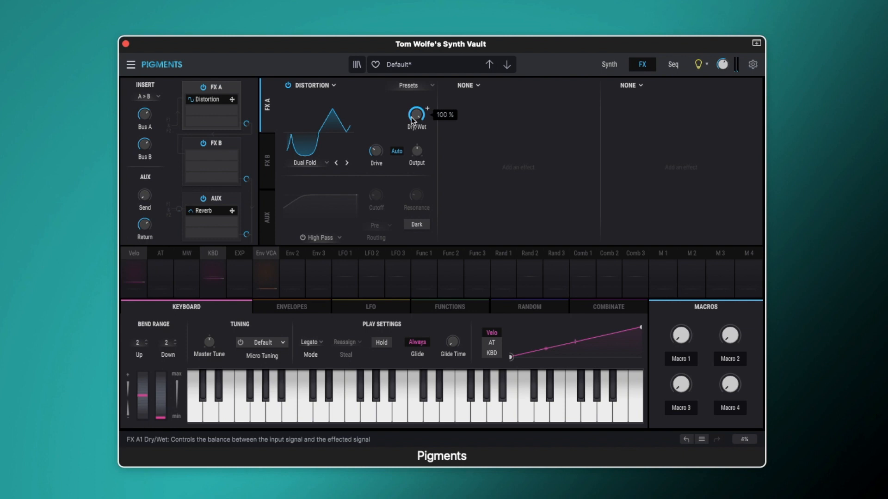
drag(416, 115, 416, 136)
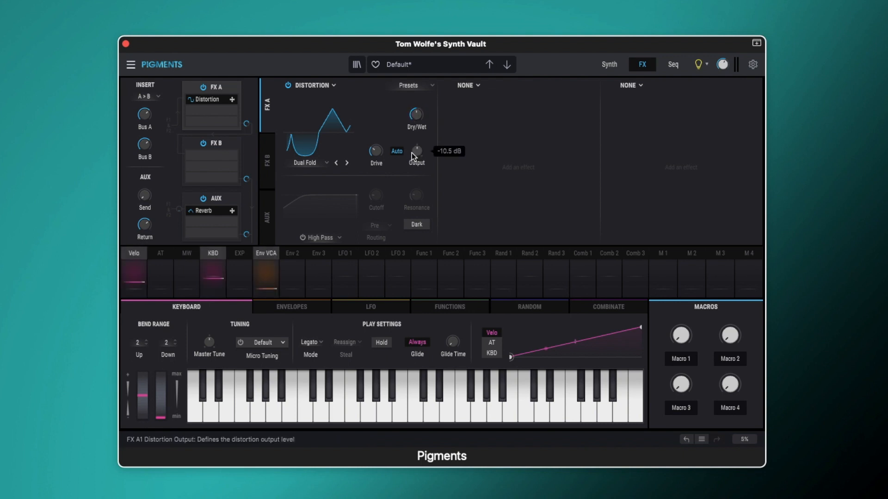
mouse_move(396, 153)
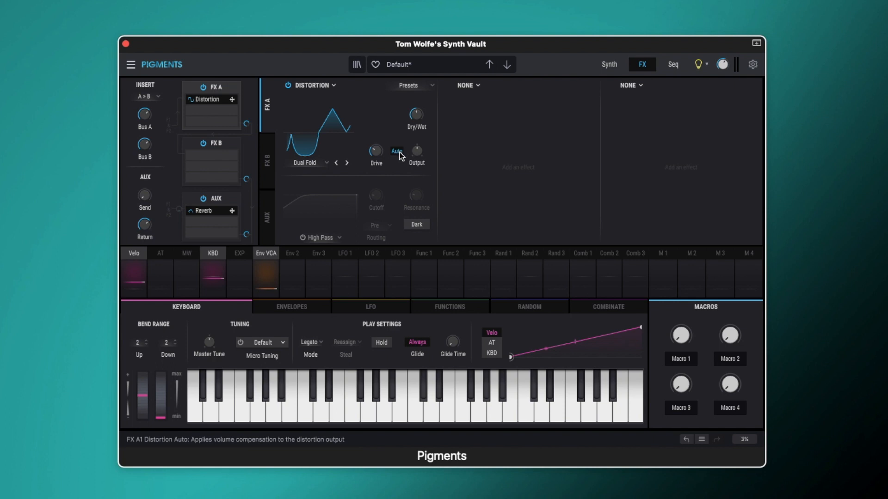
Adjust the output level, then sweep the Dual Fold drive between 0 dB and about 43 dB
drag(375, 151, 375, 142)
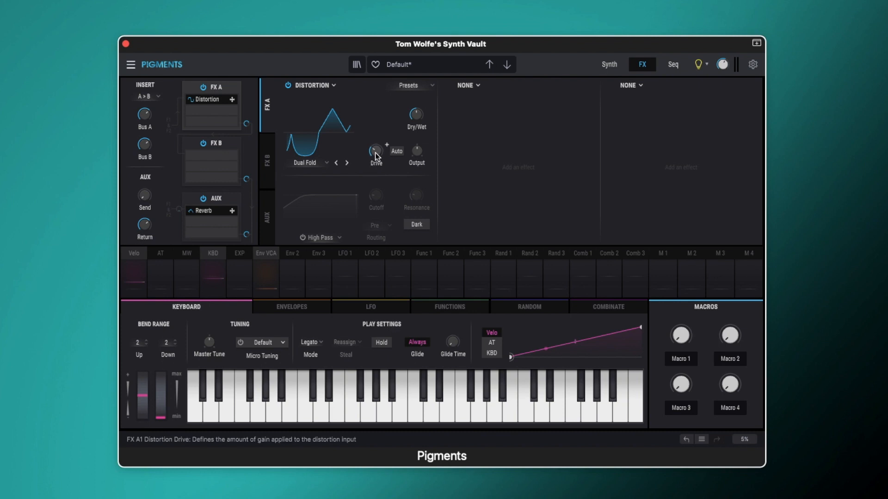
drag(375, 151, 375, 141)
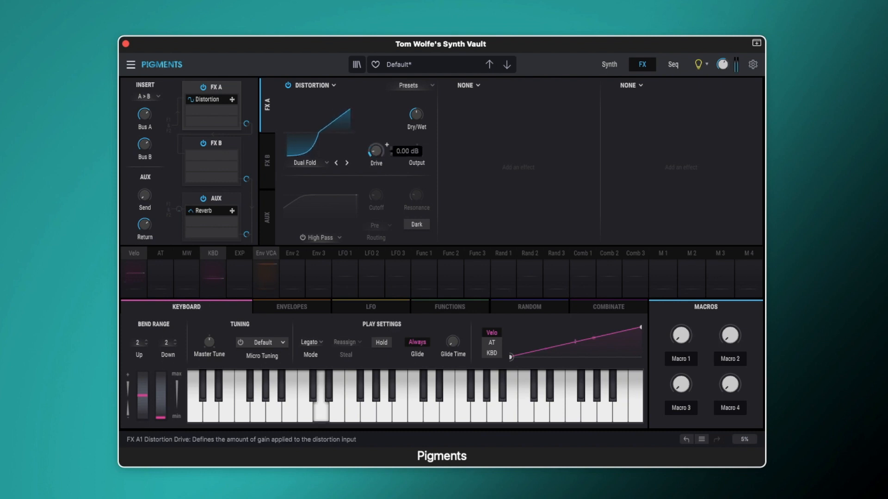
drag(375, 151, 375, 114)
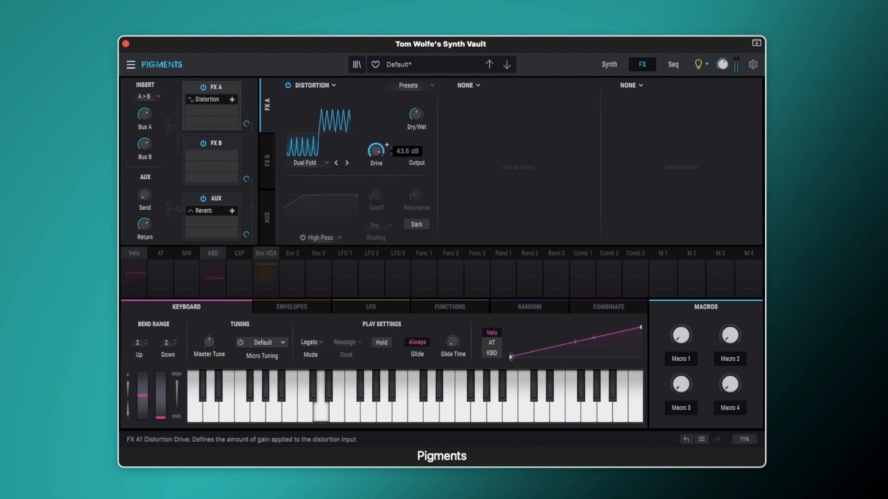
drag(375, 149, 375, 165)
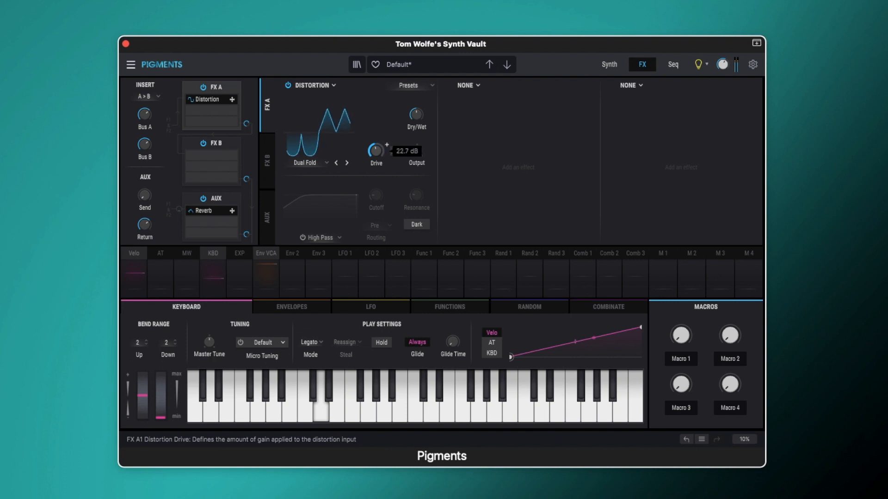
drag(375, 149, 376, 164)
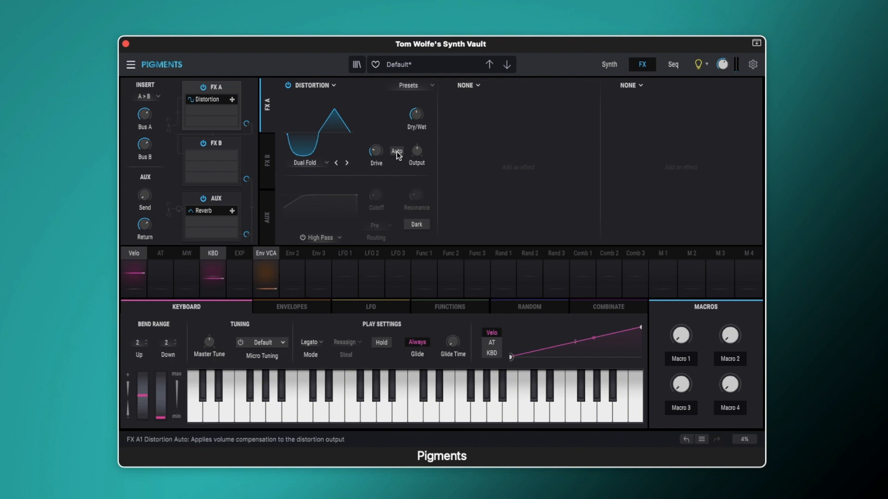
mouse_move(416, 151)
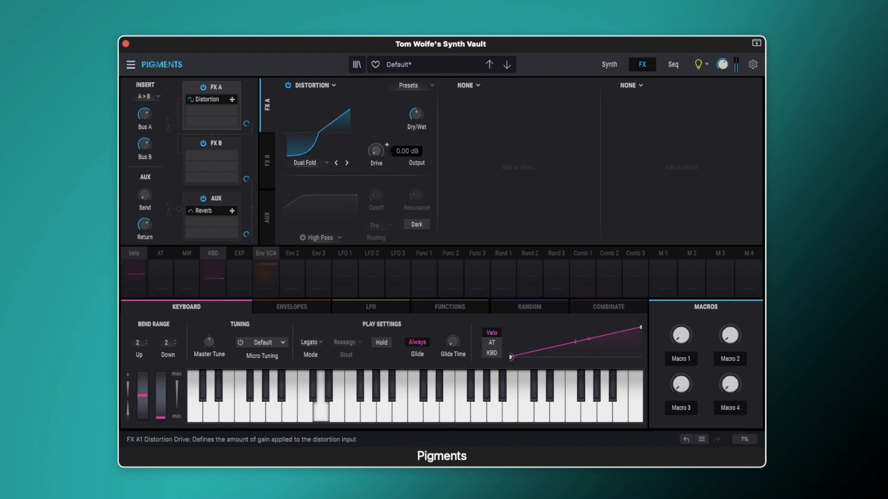
drag(375, 151, 376, 113)
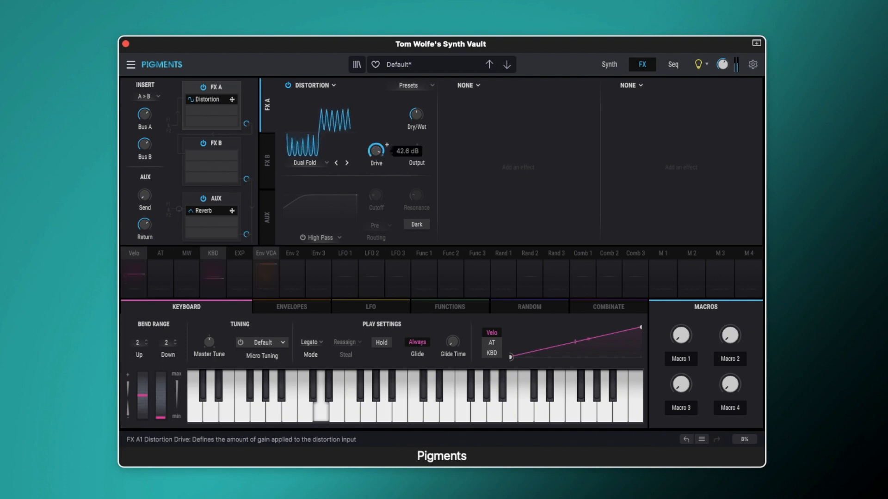
drag(375, 149, 375, 167)
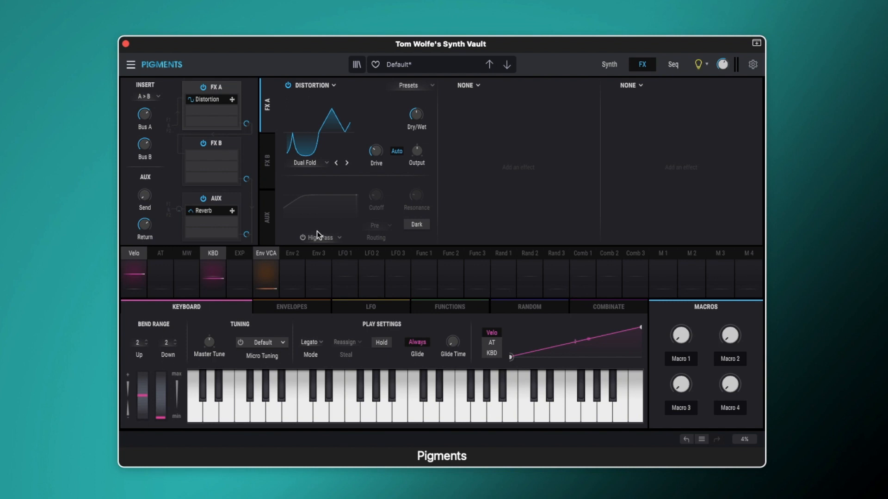
Turn on the distortion's High Pass filter, nudge the dry/wet mix, and bring up the filter types
click(303, 237)
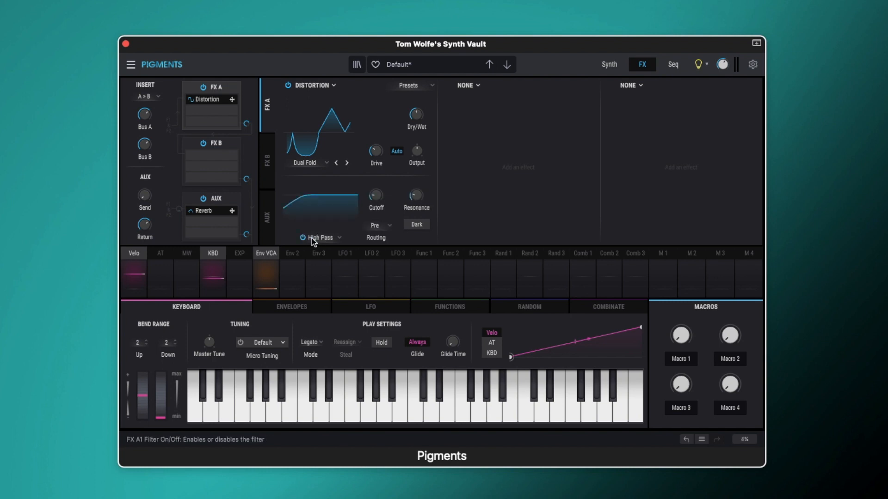
click(320, 237)
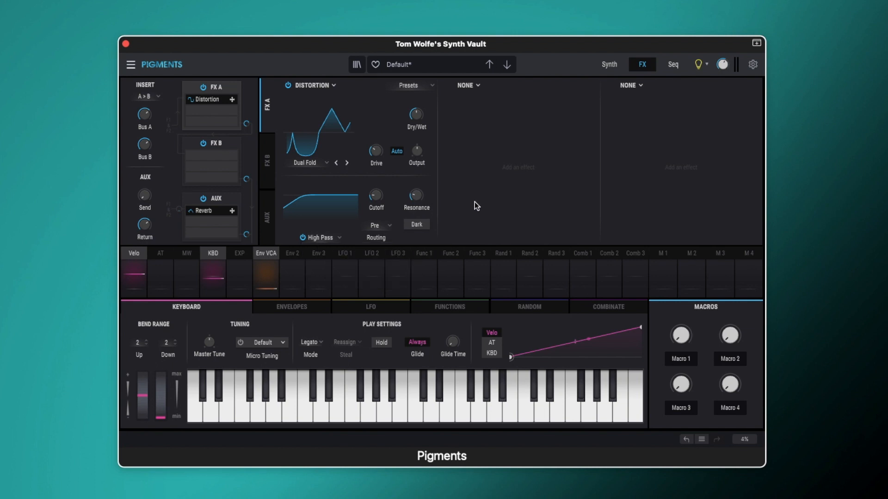
mouse_move(382, 231)
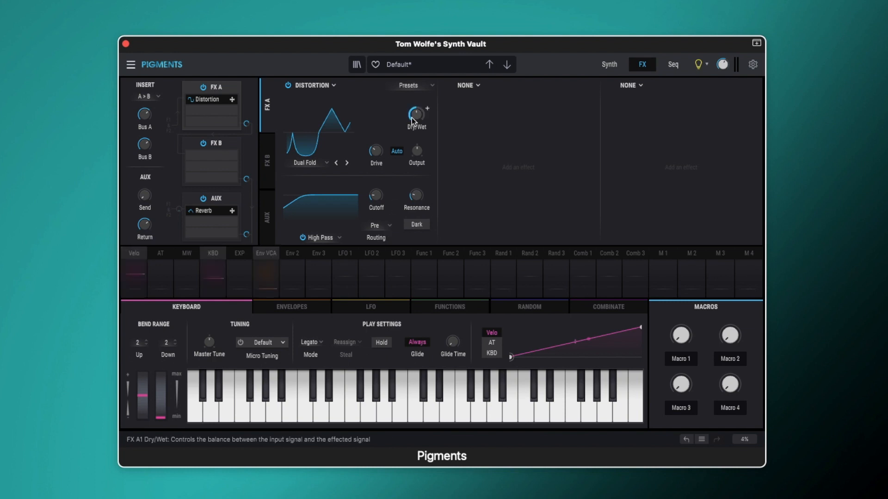
drag(416, 116, 417, 111)
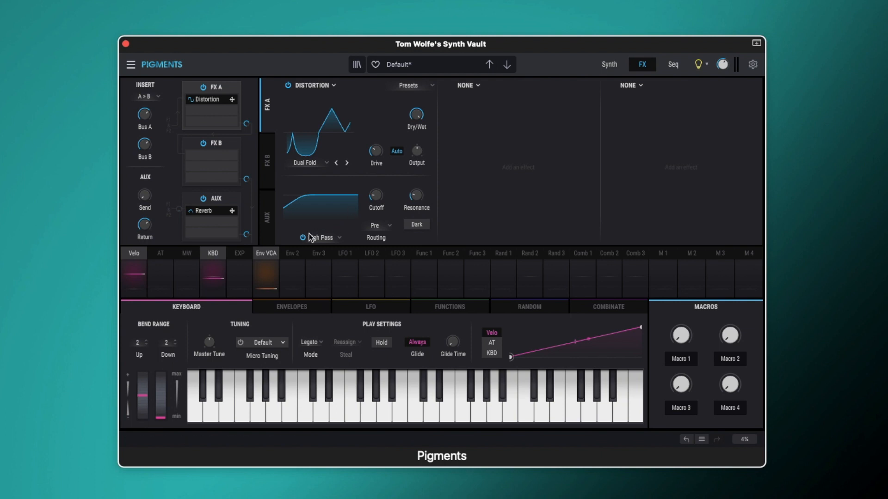
click(302, 237)
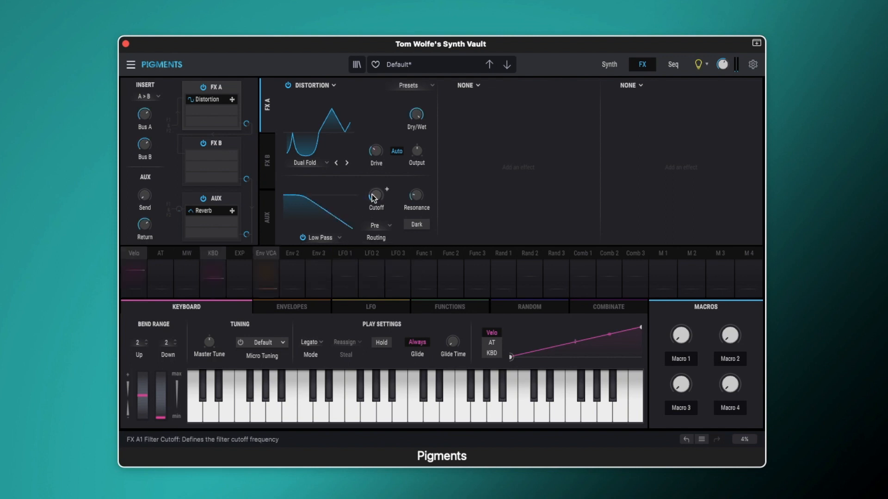
Sweep the Low Pass cutoff between about 85 Hz and 1 kHz while listening
drag(376, 194, 376, 187)
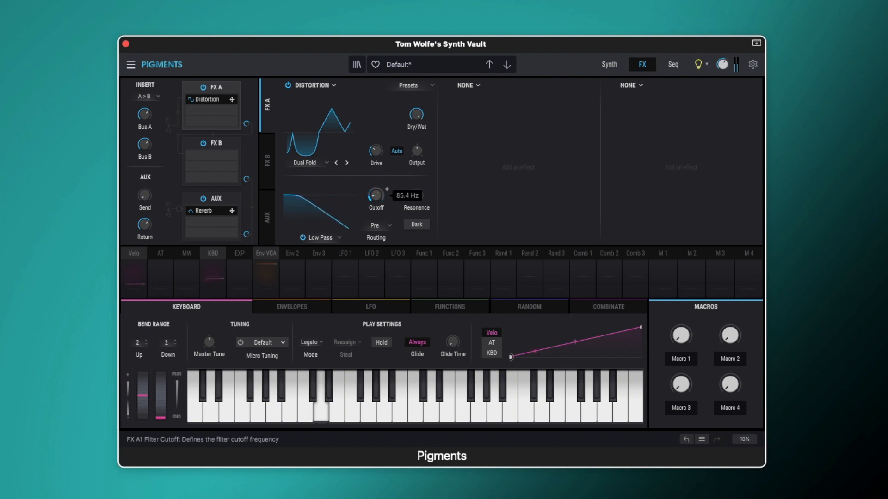
drag(376, 194, 376, 181)
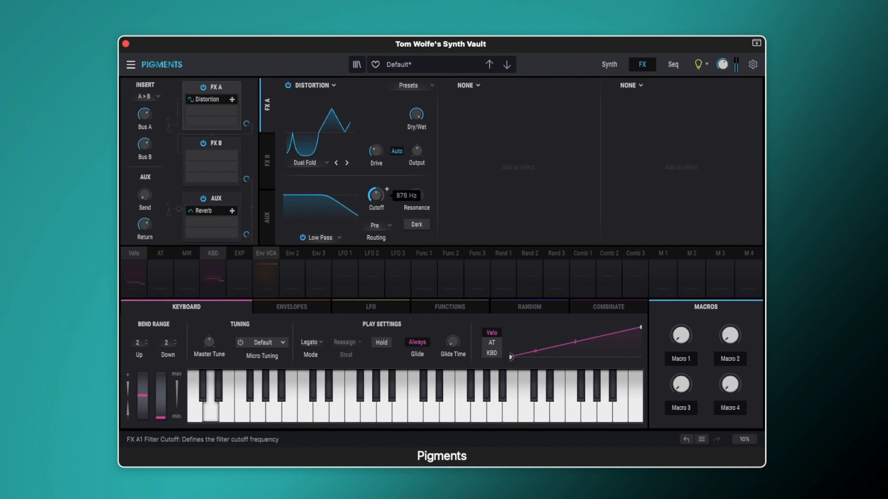
drag(416, 196, 416, 193)
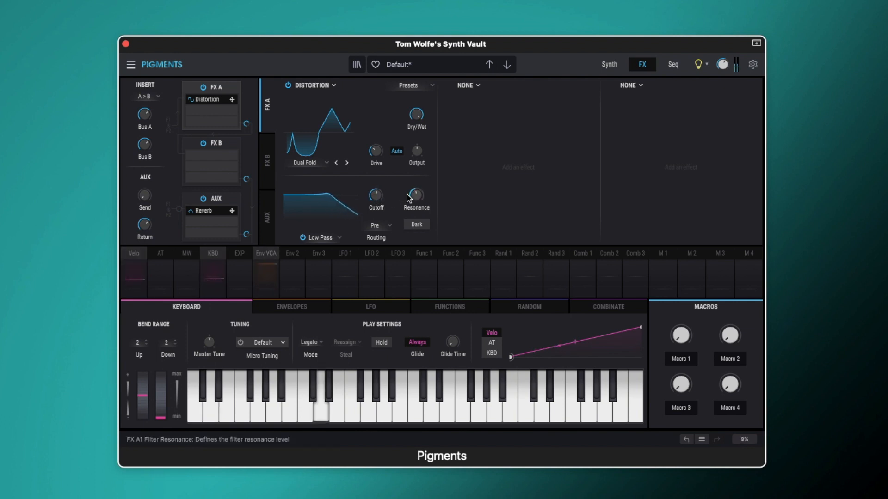
drag(375, 196, 376, 187)
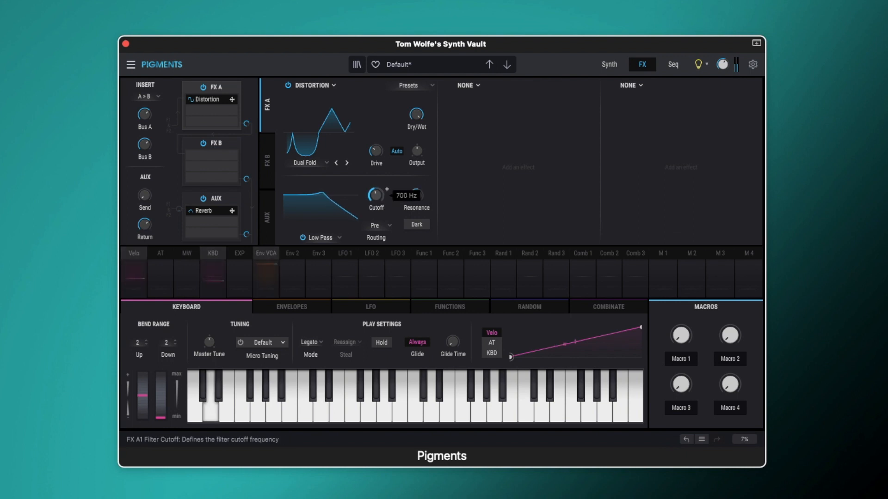
drag(376, 195, 376, 215)
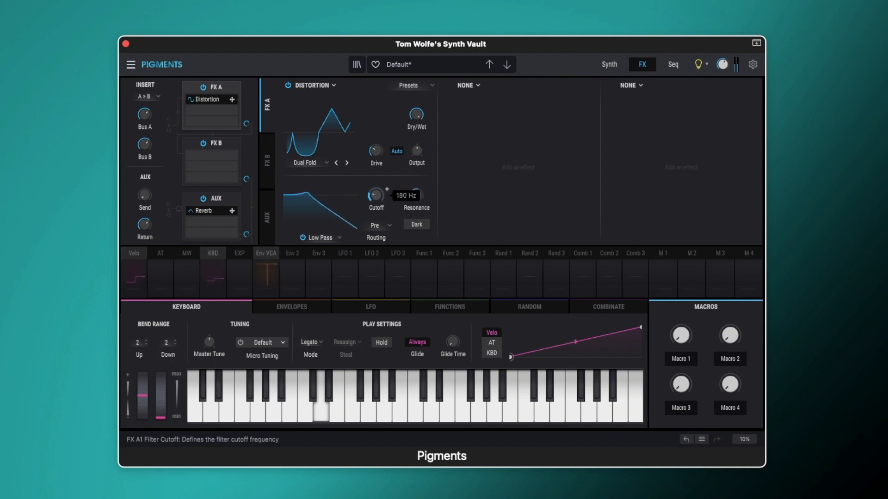
drag(375, 195, 376, 187)
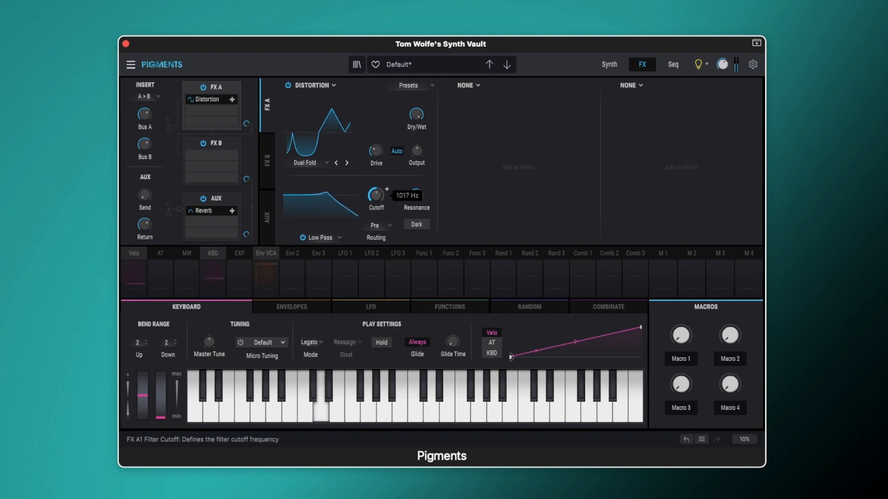
drag(375, 197, 376, 210)
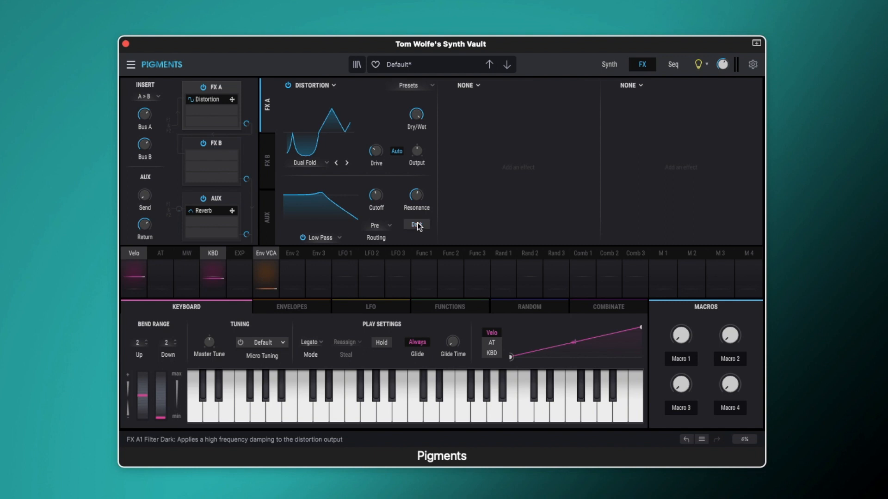
Check the routing choices, keep Pre, sweep the cutoff, then place the filter after the distortion
click(378, 225)
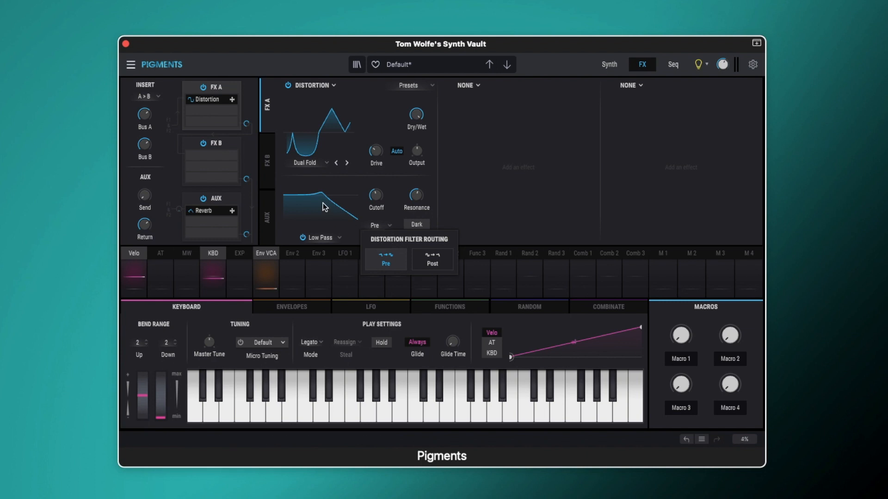
mouse_move(299, 158)
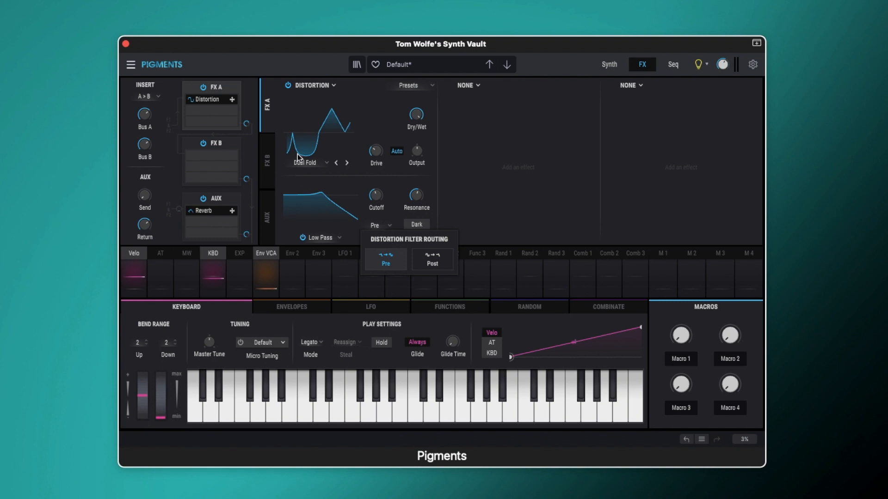
click(432, 259)
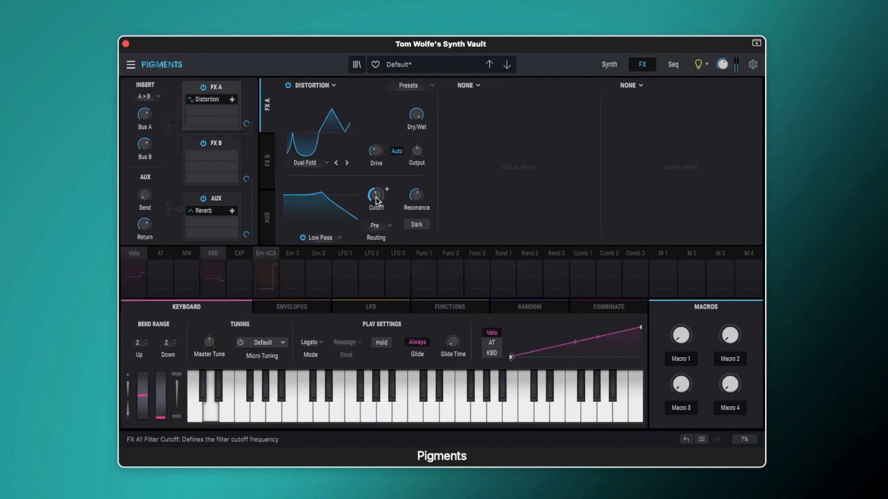
drag(376, 195, 375, 187)
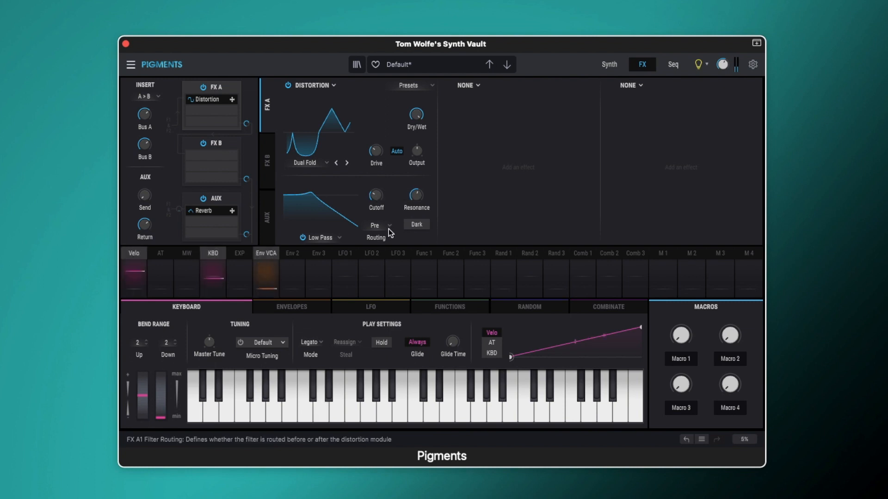
click(376, 225)
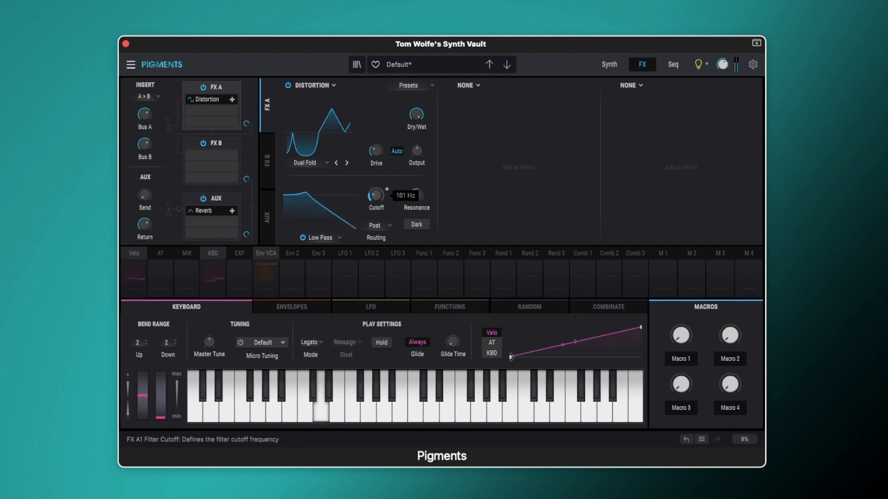
Sweep the cutoff up to about 921 Hz with Post routing, then return to Pre at about 152 Hz
drag(375, 195, 376, 187)
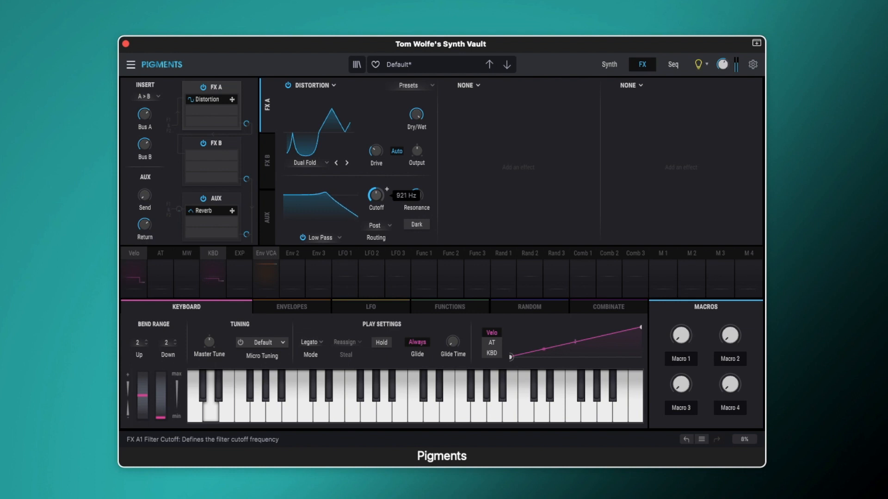
drag(376, 196, 376, 215)
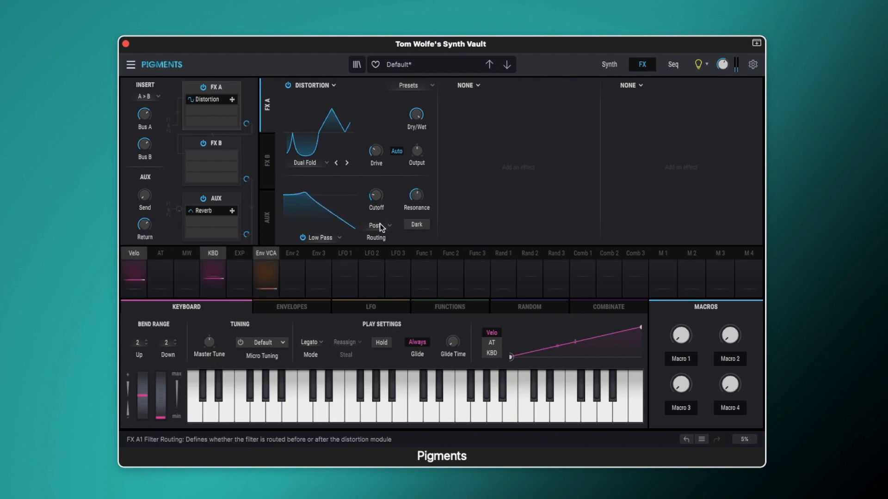
click(375, 225)
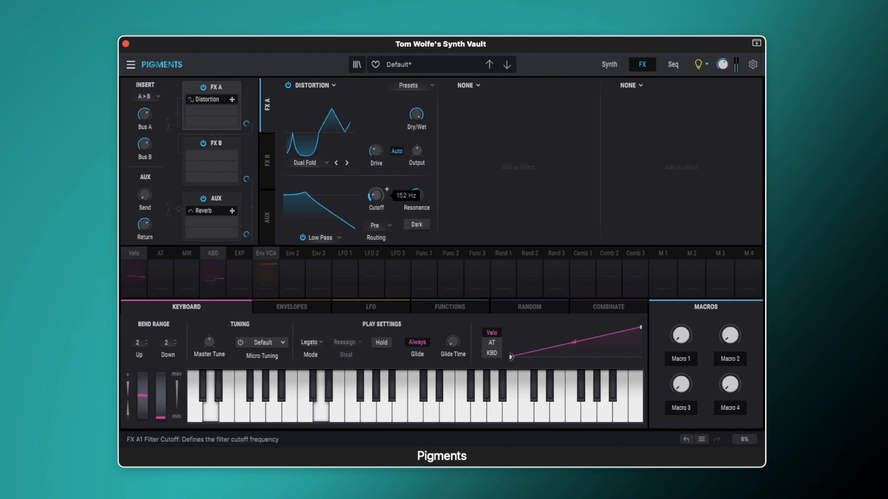
drag(376, 195, 376, 176)
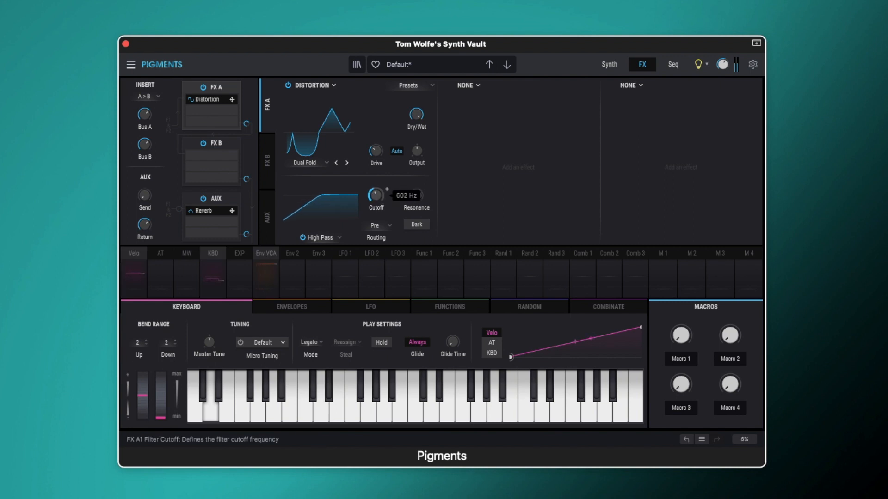
Sweep the High Pass cutoff between about 400 Hz and nearly 10 kHz
drag(375, 194, 376, 169)
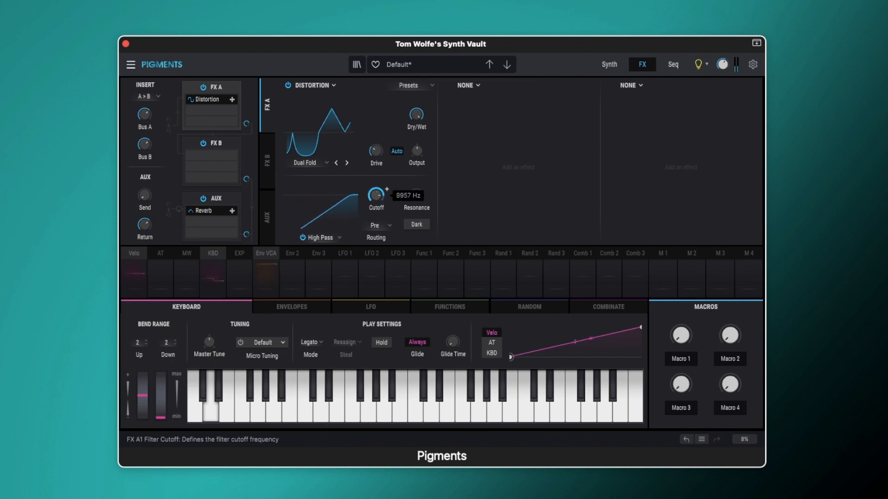
drag(376, 195, 376, 238)
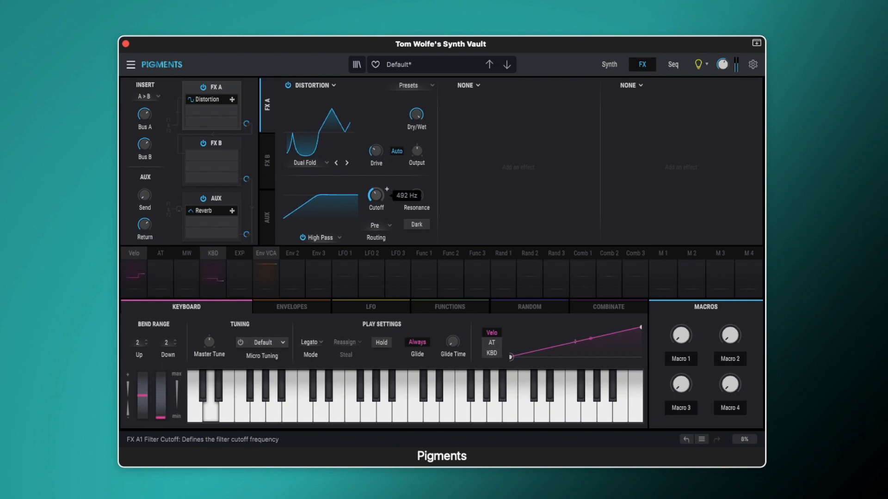
drag(374, 196, 374, 176)
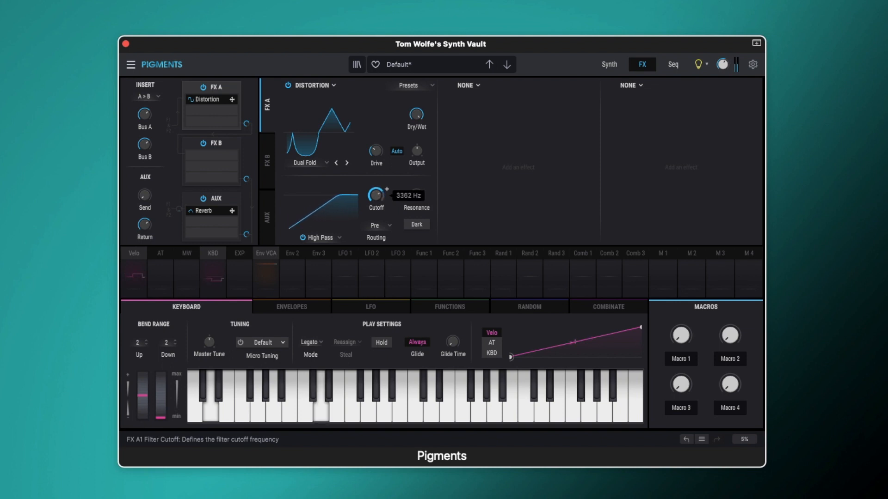
drag(376, 195, 376, 227)
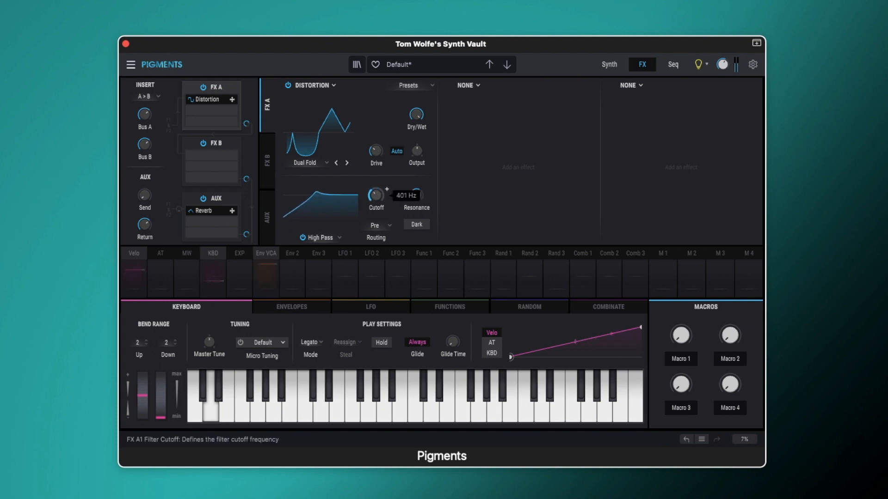
drag(374, 195, 373, 199)
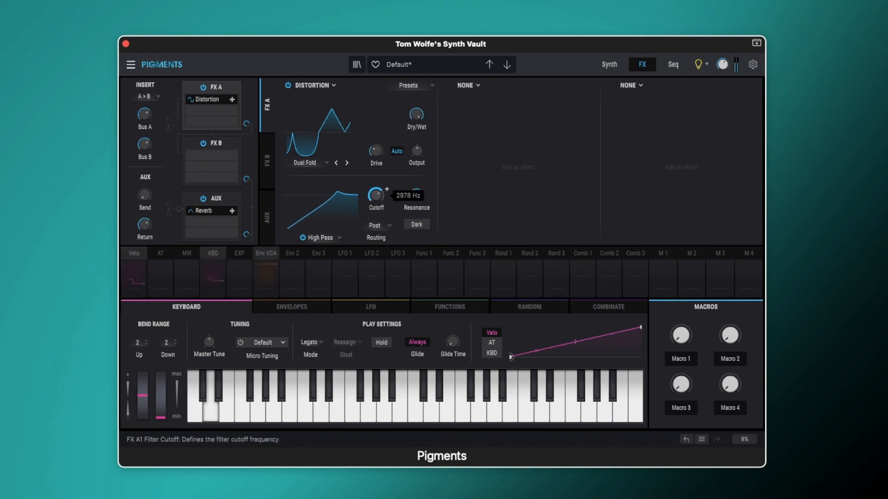
Sweep the cutoff above 10 kHz and down to 1400 Hz, then route Pre at about 834 Hz
drag(376, 195, 375, 170)
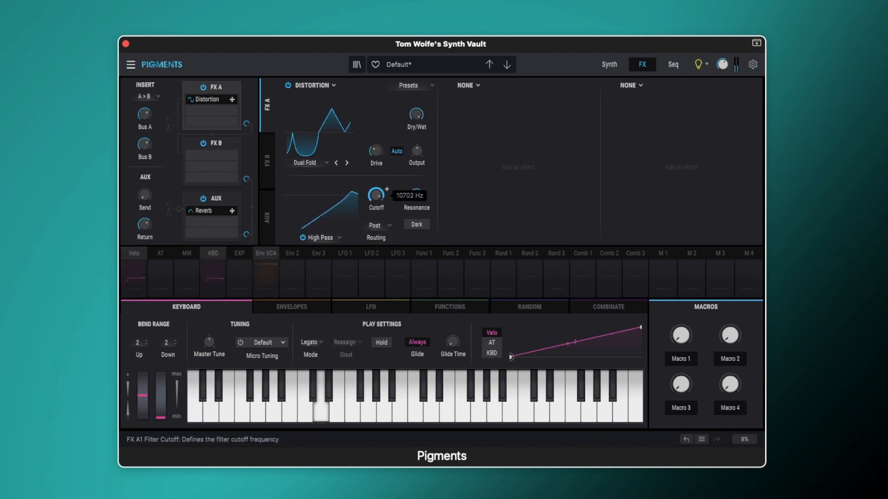
drag(376, 195, 376, 227)
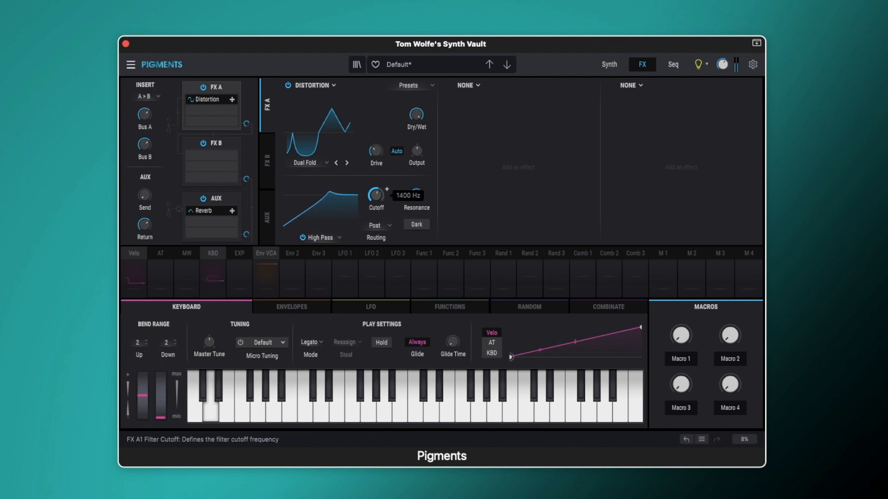
click(376, 225)
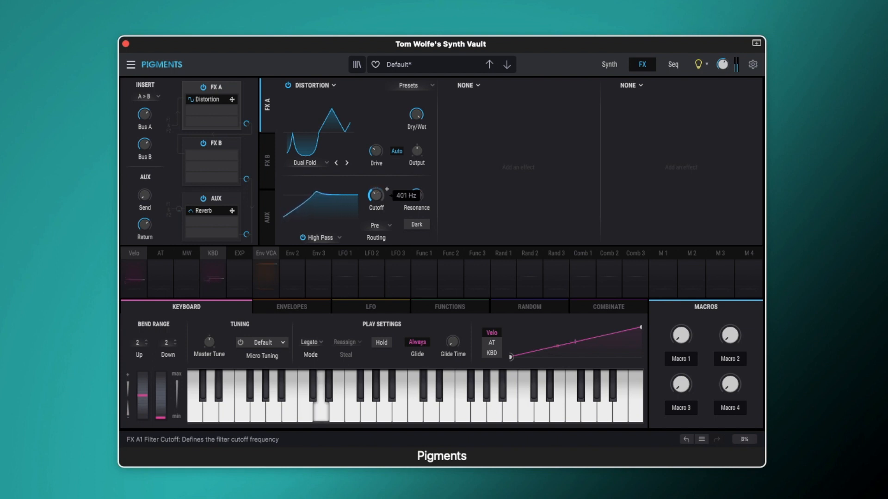
drag(375, 194, 375, 170)
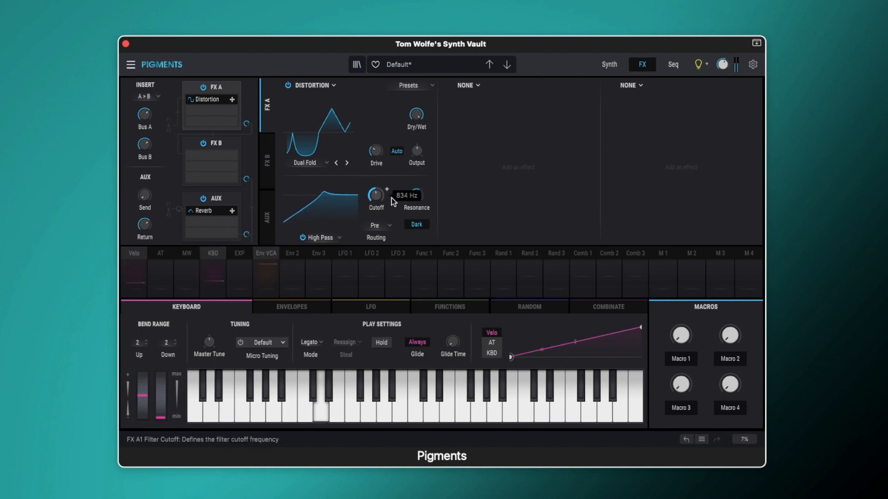
Toggle the Dark damping on and off to compare, leaving it enabled
click(417, 224)
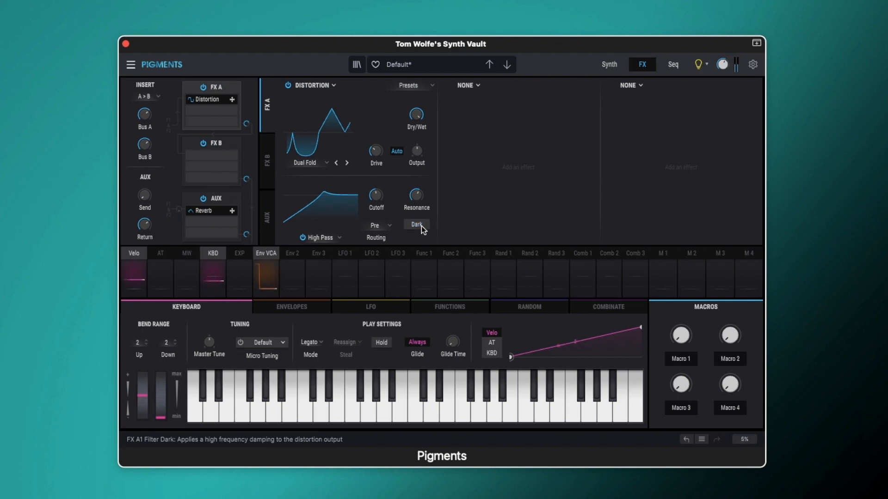
click(210, 397)
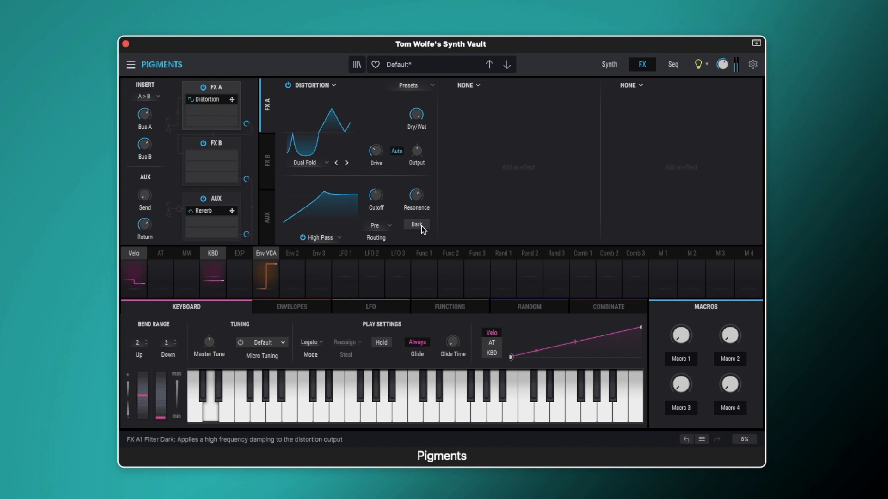
click(416, 225)
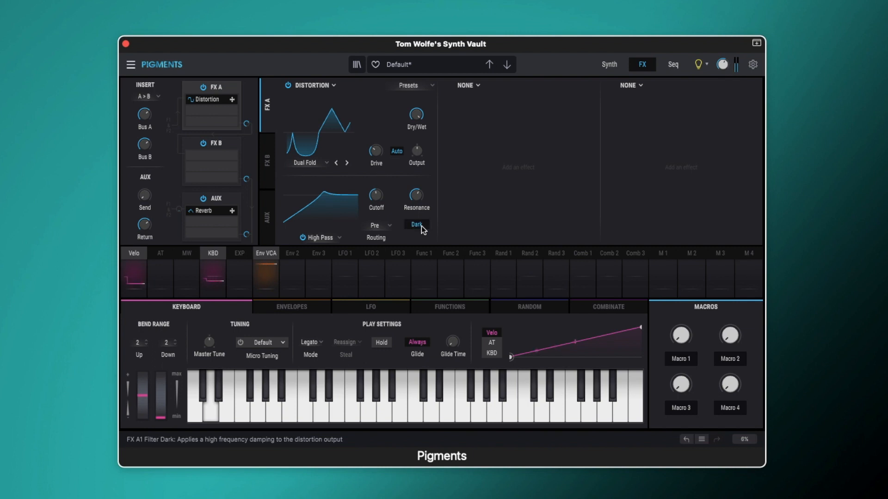
click(319, 237)
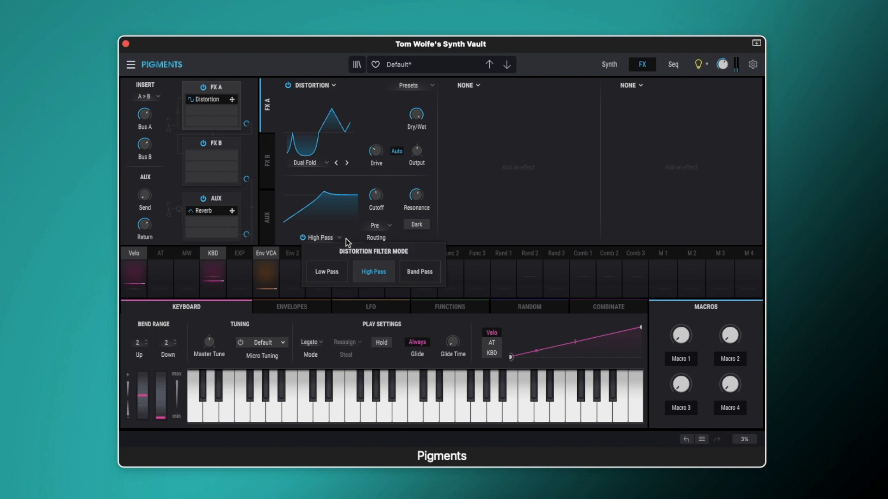
Switch the filter to Band Pass and sweep its cutoff between about 284 Hz and 2.4 kHz
click(419, 272)
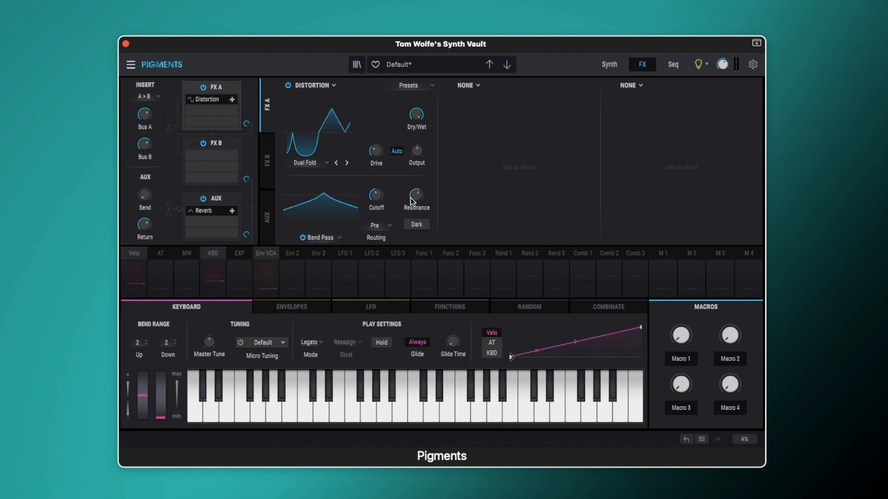
drag(416, 199, 416, 190)
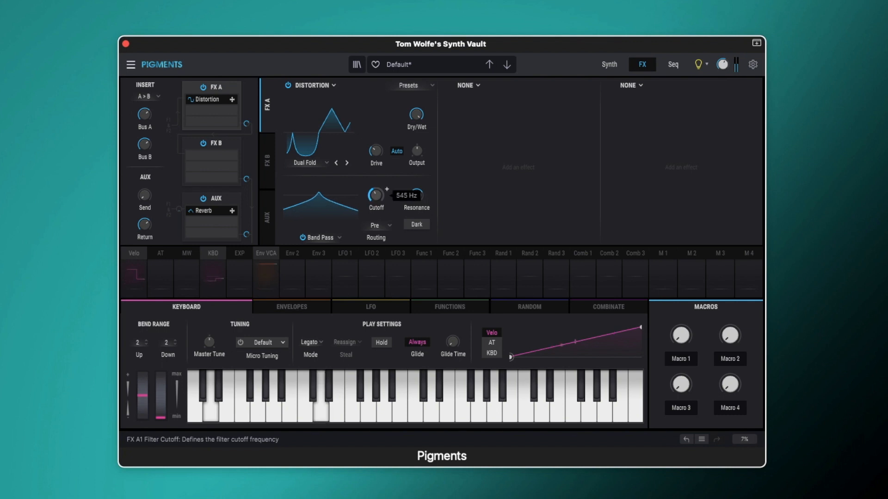
drag(375, 195, 375, 215)
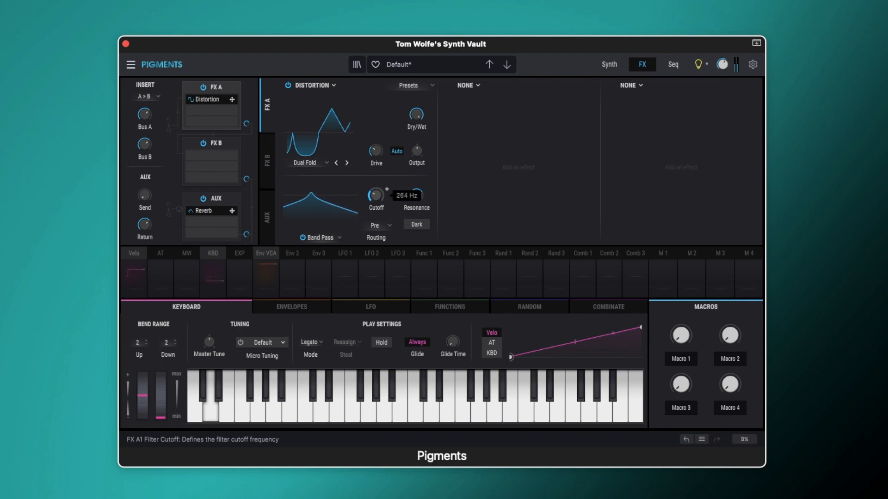
drag(375, 195, 385, 181)
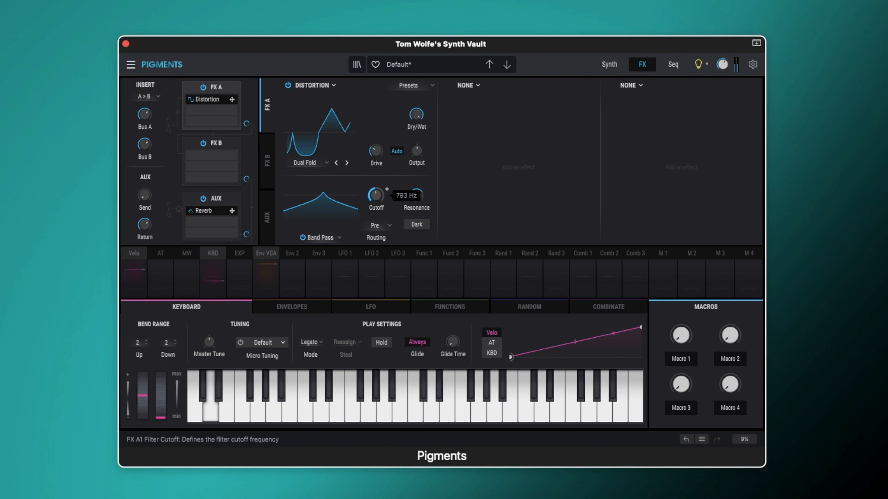
drag(375, 195, 375, 176)
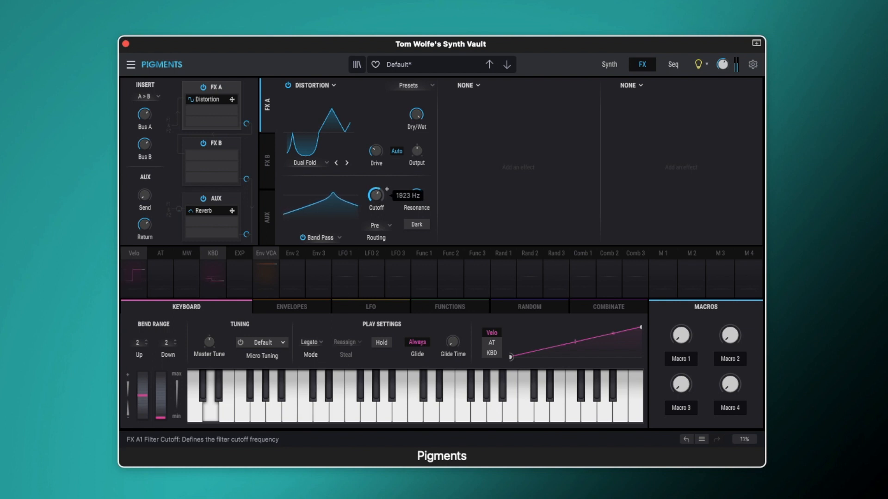
drag(376, 195, 376, 178)
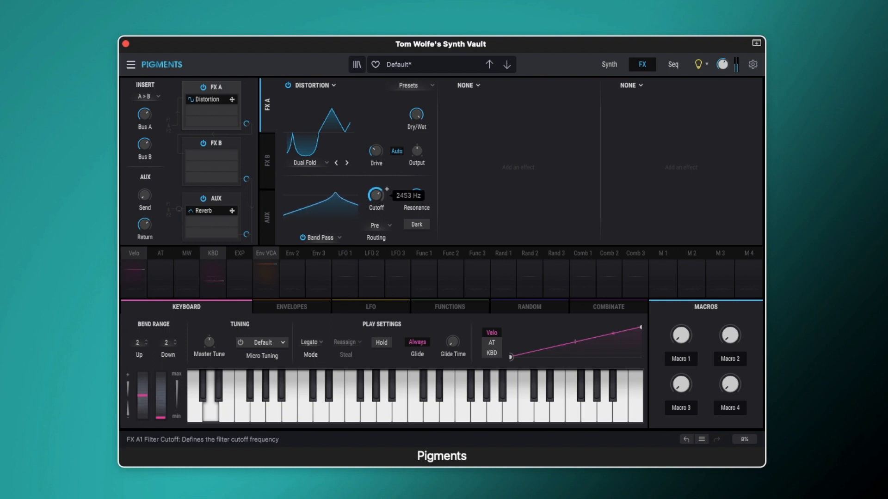
drag(376, 195, 376, 212)
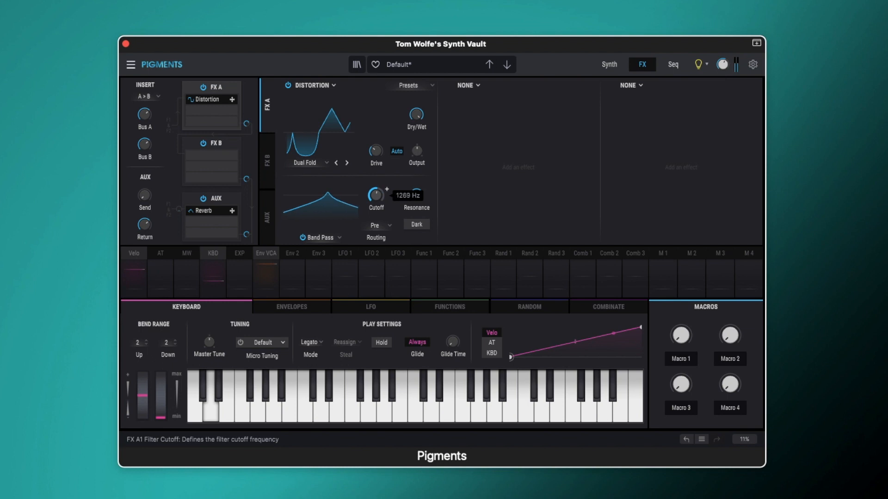
drag(376, 195, 375, 176)
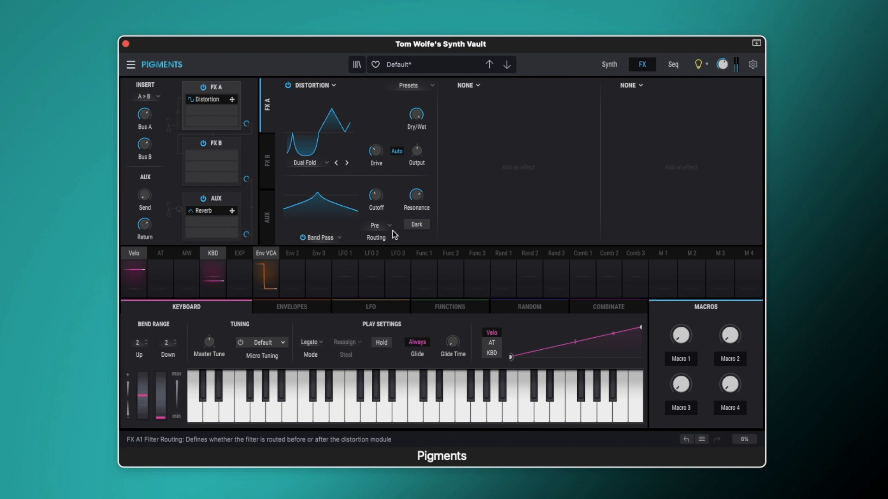
Route the Band Pass filter after the distortion and sweep its cutoff between about 381 and 898 Hz
click(375, 225)
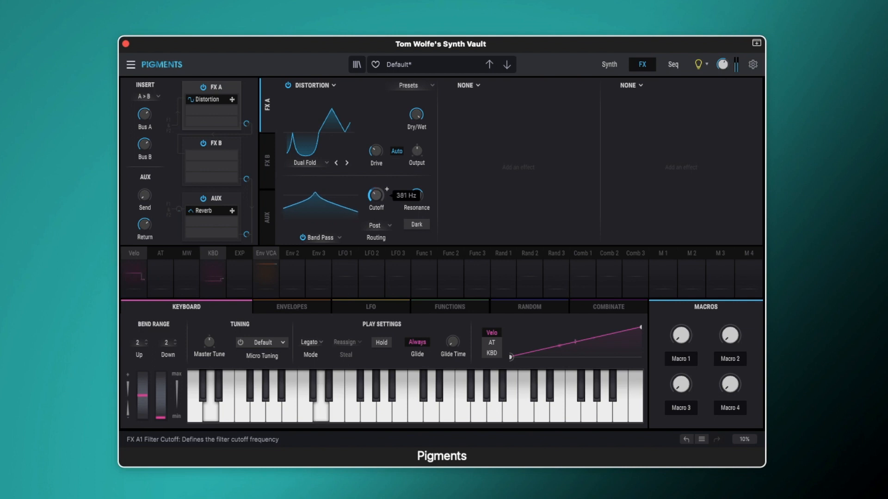
drag(375, 195, 375, 182)
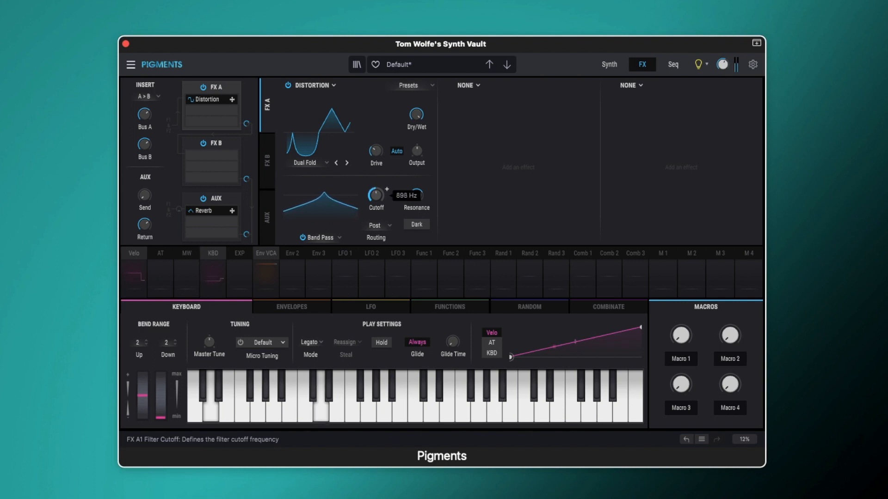
drag(374, 195, 373, 175)
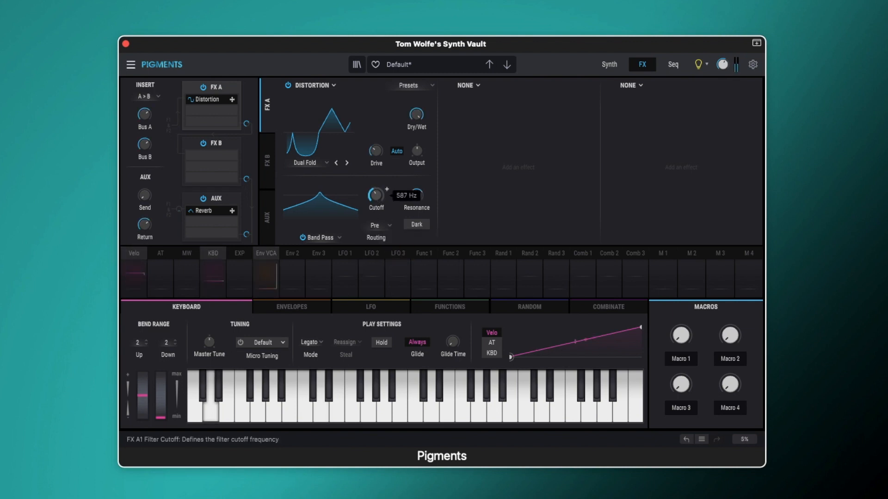
drag(375, 195, 375, 204)
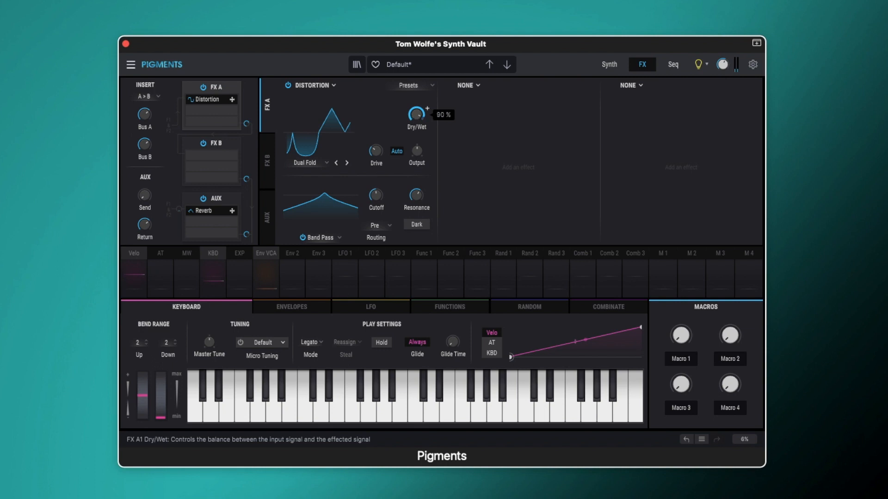
Sweep the dry/wet mix down and back, landing near 72% wet with cutoff around 1506 Hz
drag(416, 114, 416, 136)
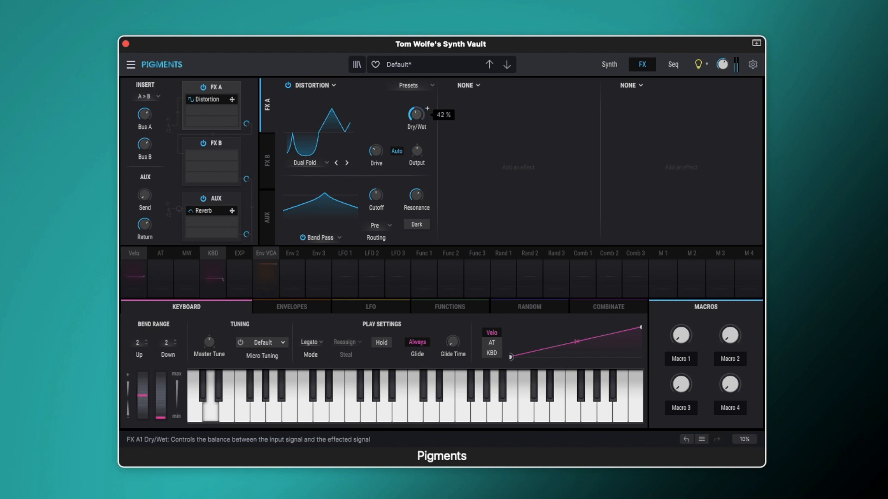
drag(416, 114, 416, 136)
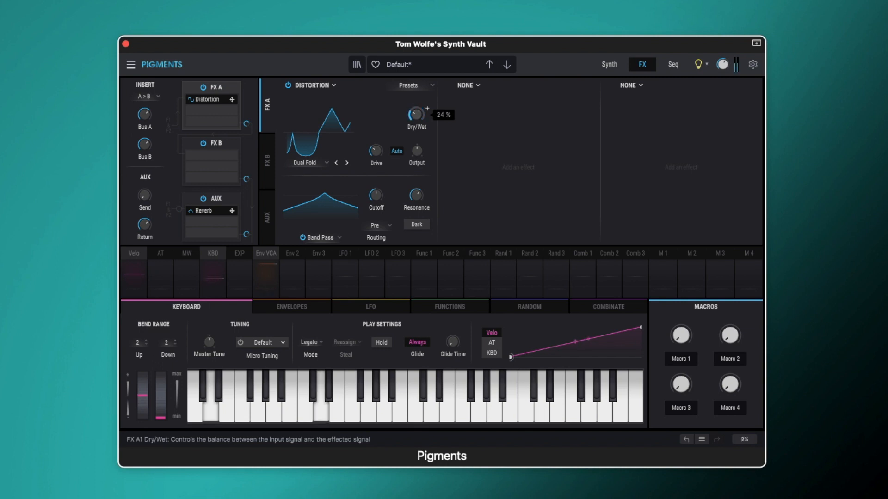
drag(416, 115, 416, 96)
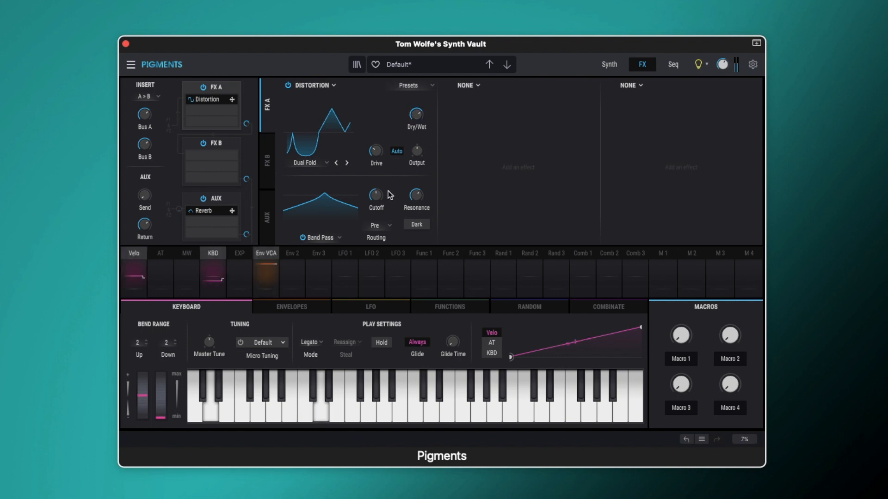
drag(376, 194, 376, 191)
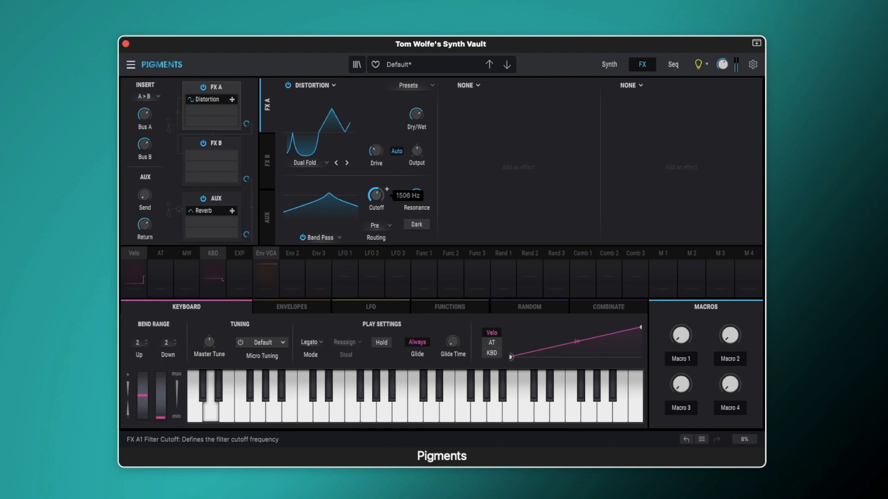
drag(375, 194, 376, 204)
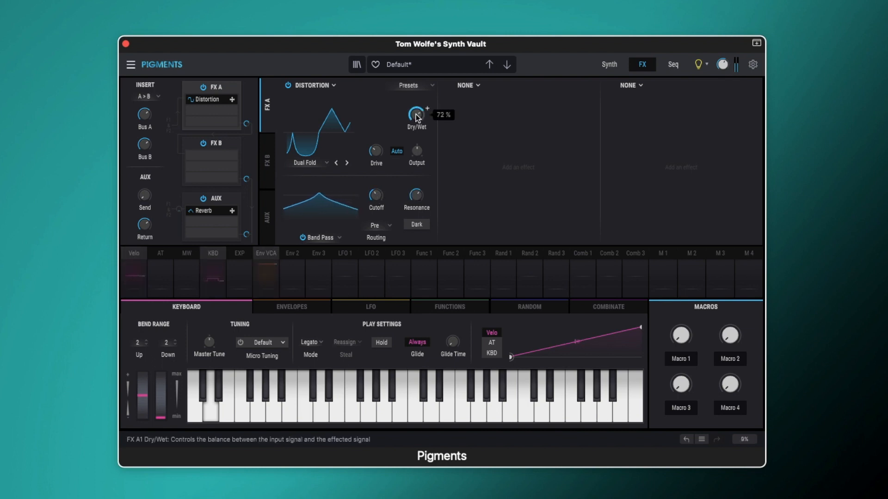
Toggle bypass and Dark damping, then raise the distortion drive to about 20.5 dB
click(288, 86)
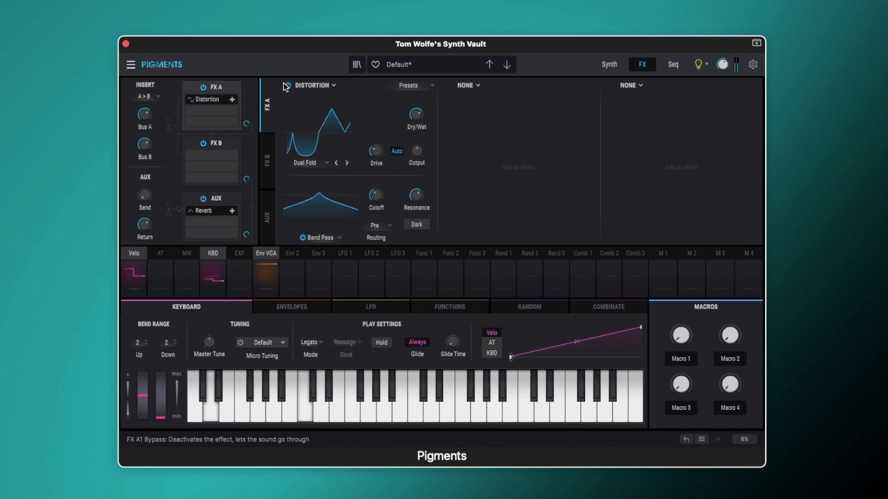
click(416, 226)
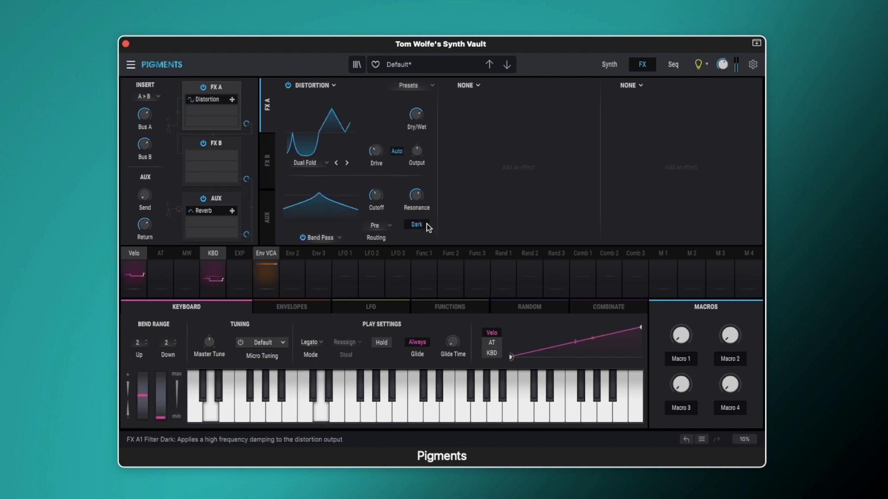
click(308, 163)
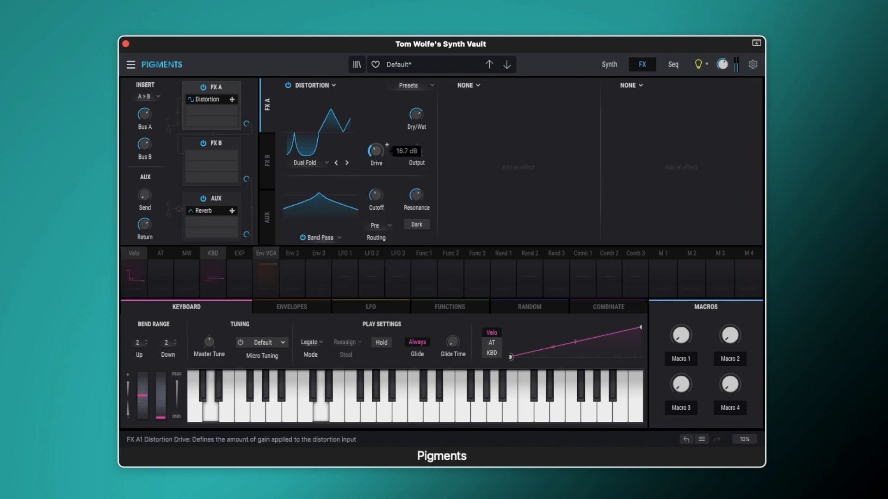
drag(375, 149, 375, 125)
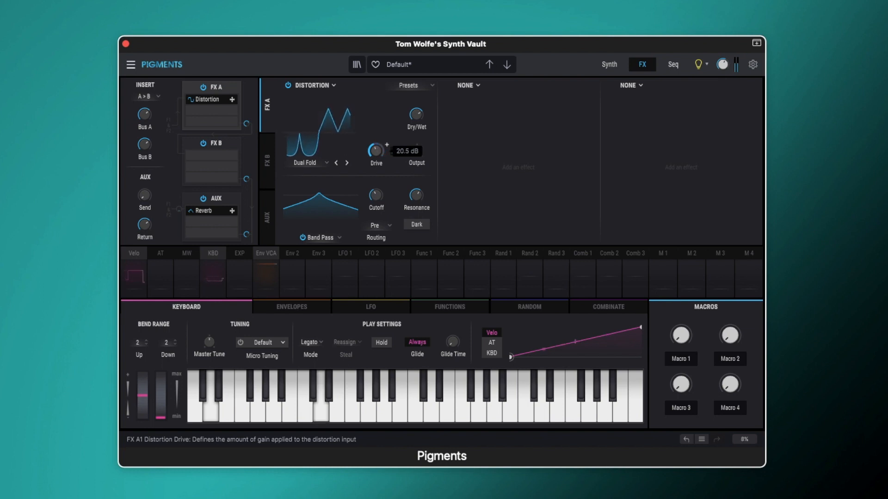
click(308, 163)
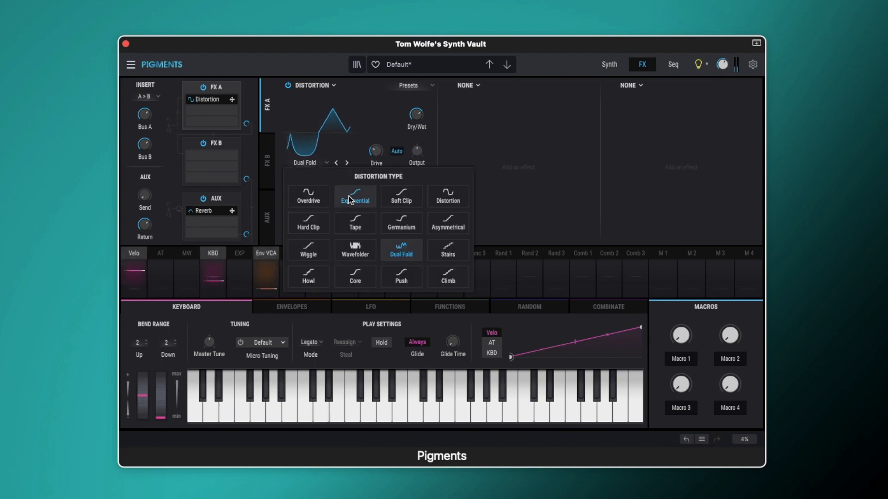
Switch the distortion type to Exponential and sweep the cutoff around 2225 Hz
click(355, 196)
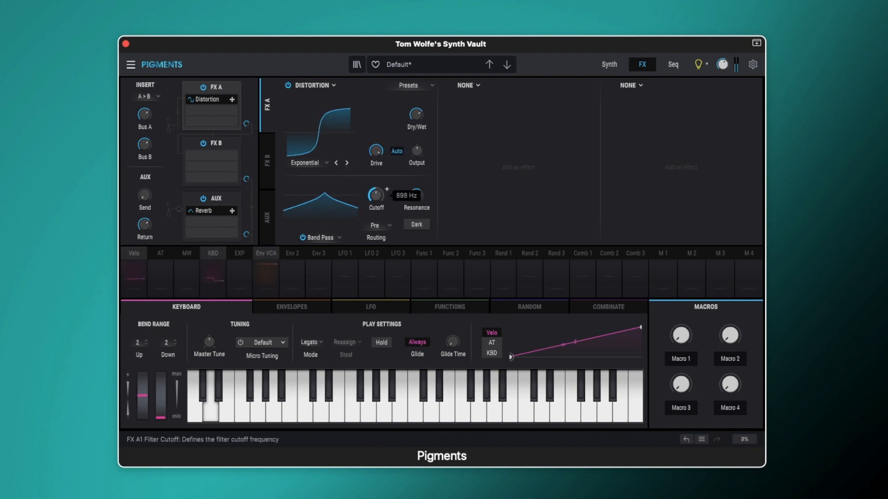
drag(376, 197, 375, 181)
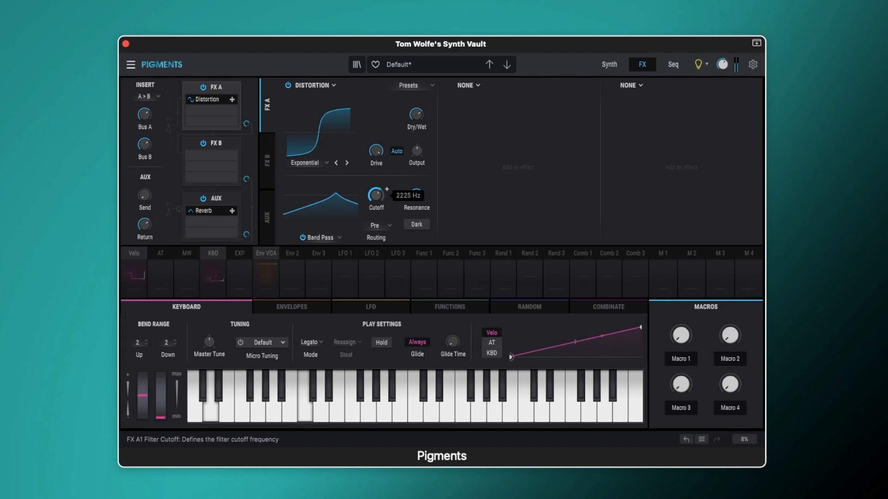
drag(376, 195, 376, 227)
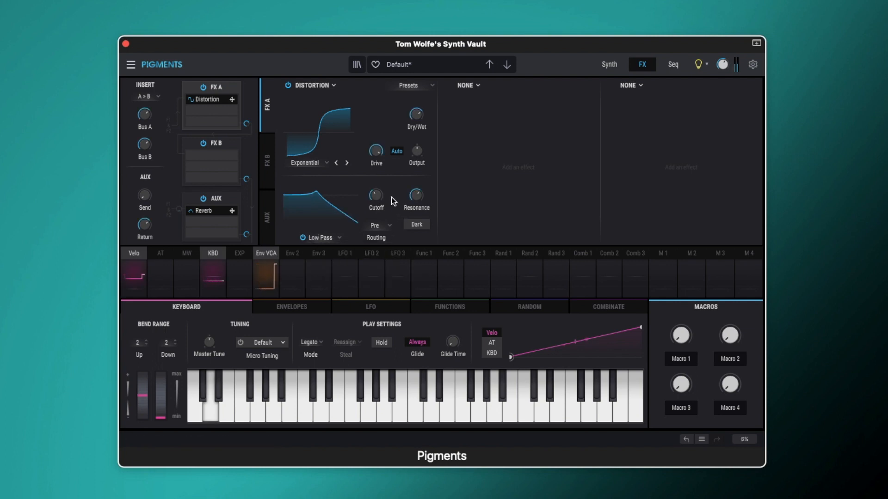
Place the filter before the distortion, sweep cutoff to about 1832 Hz, then bypass the effect
drag(416, 195, 416, 181)
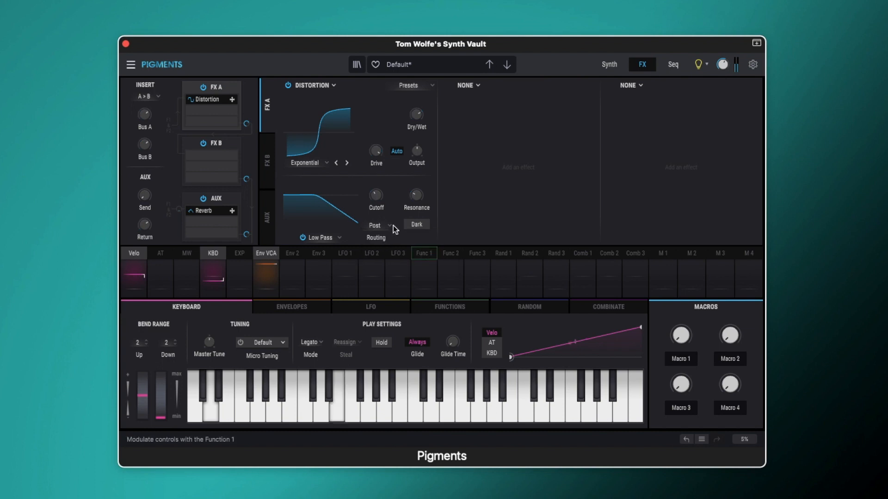
click(376, 226)
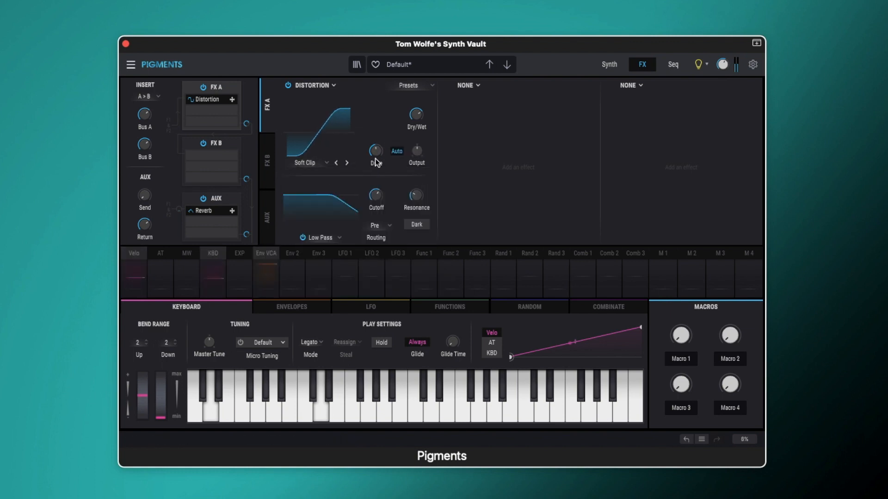
drag(375, 197, 376, 187)
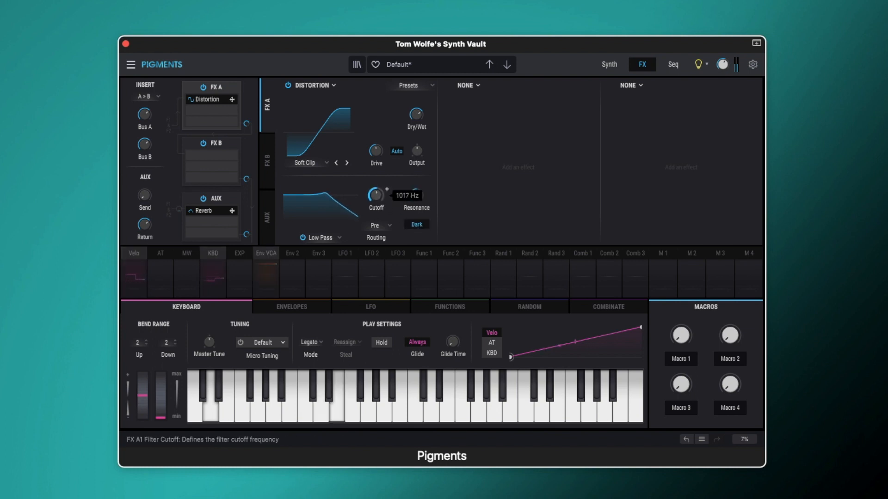
drag(375, 195, 378, 189)
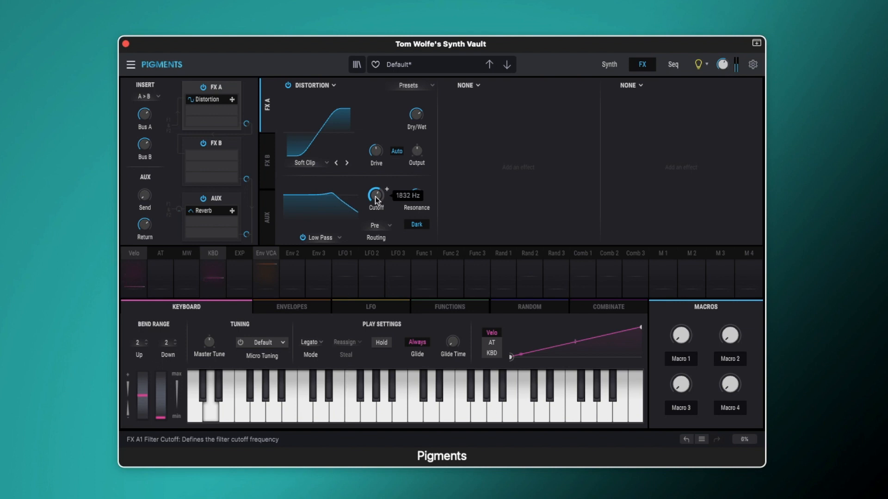
click(287, 86)
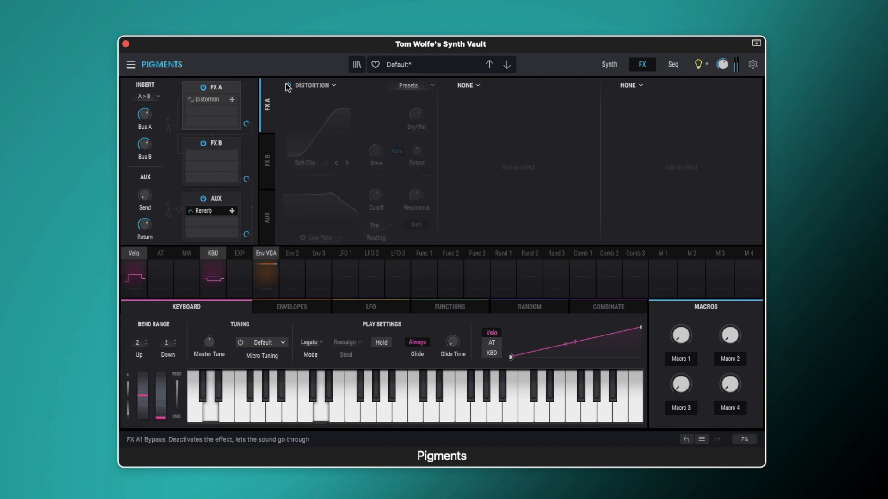